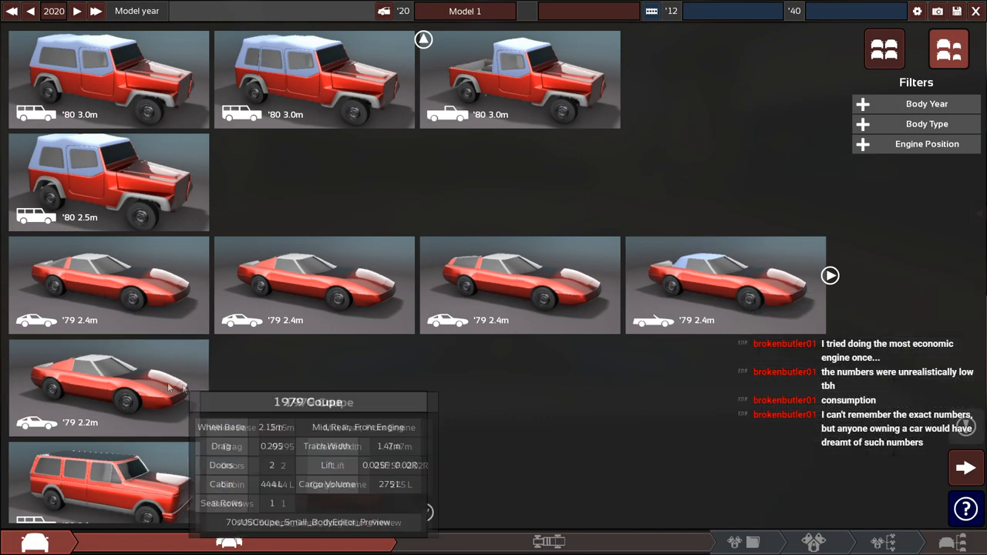
Browse down the body grid and choose a coupe body for the car
scroll("down", 3)
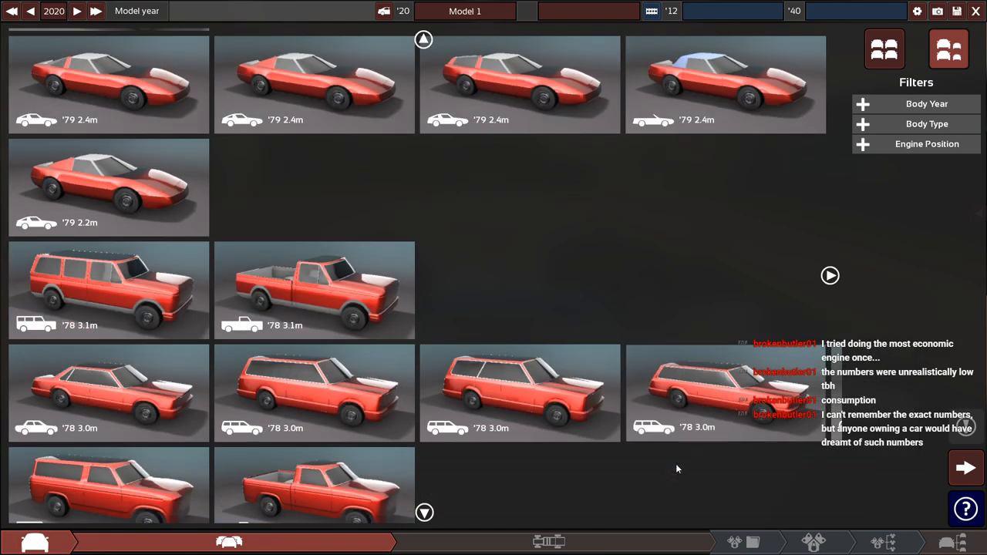
scroll("down", 3)
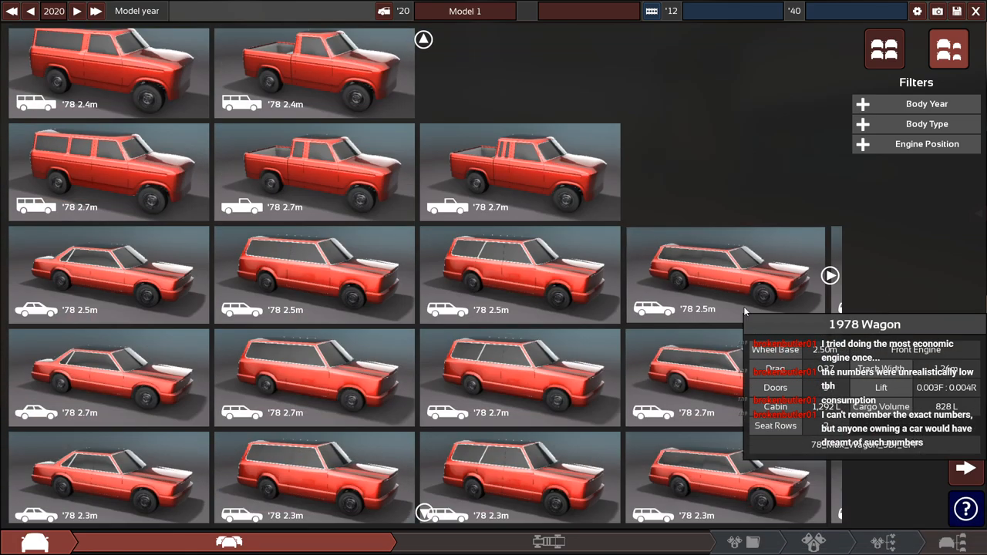
scroll("down", 3)
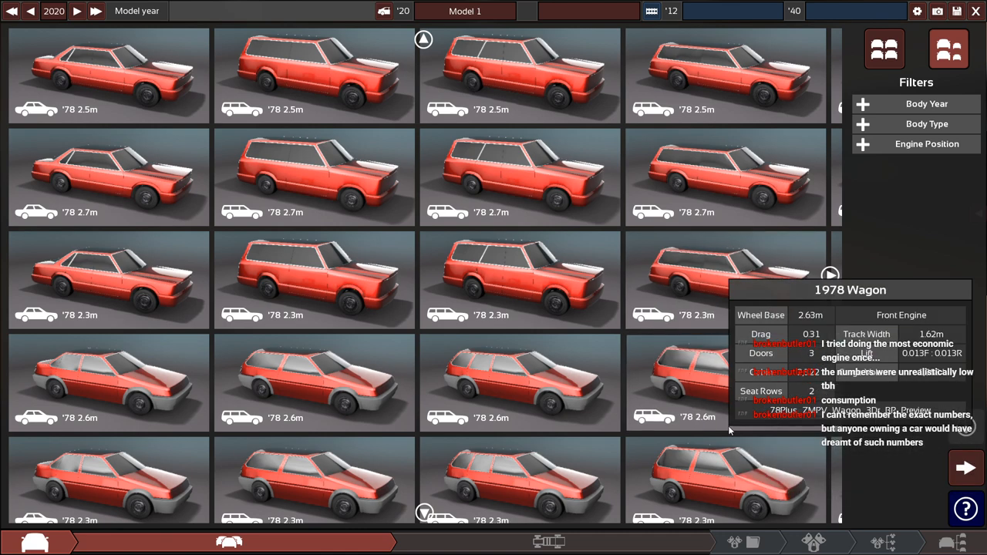
scroll("down", 3)
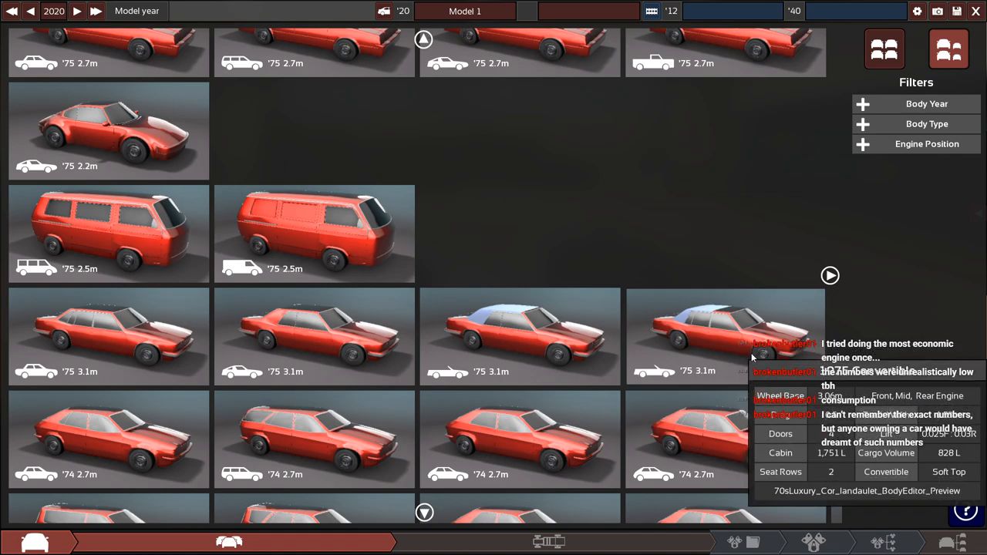
scroll("down", 3)
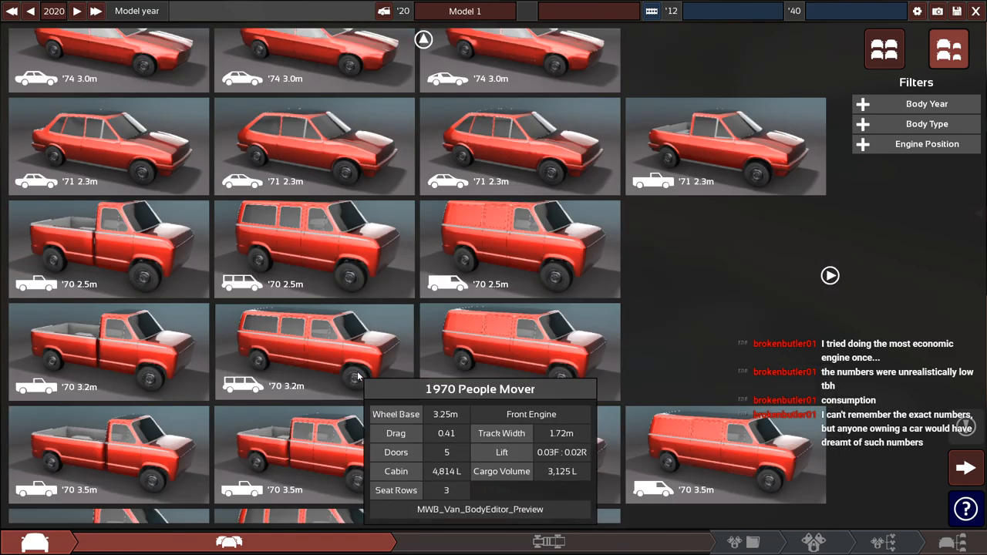
scroll("down", 3)
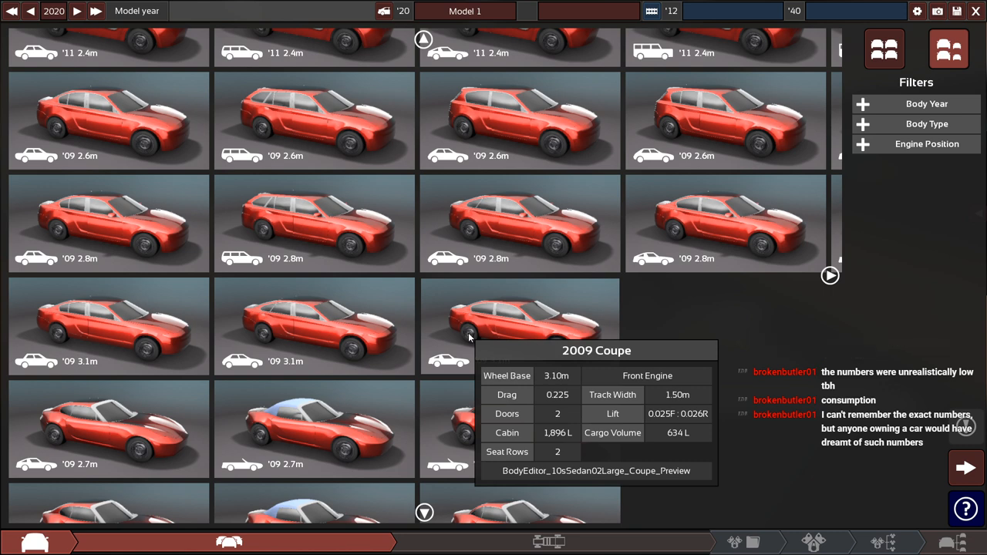
left_click(519, 326)
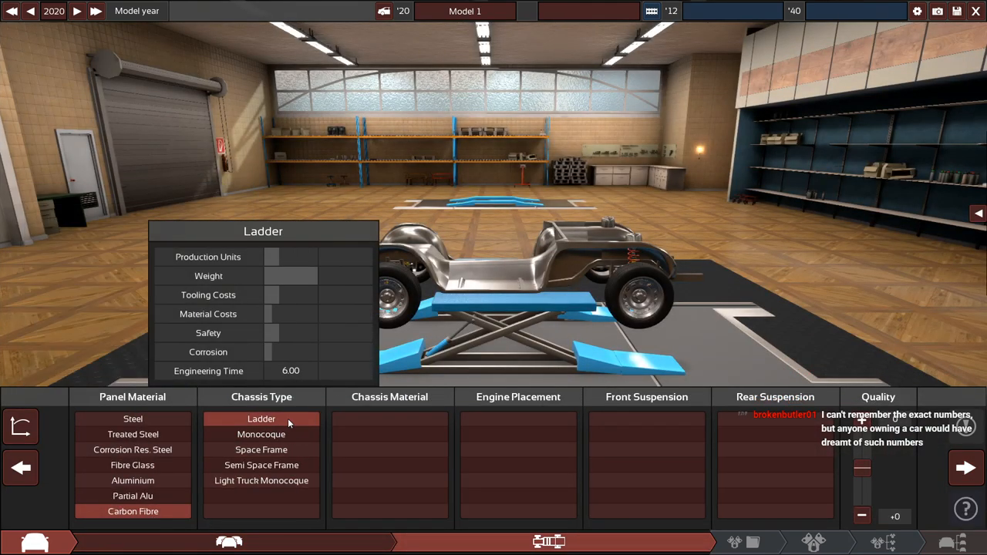
Compare monocoque, semi space frame and light truck monocoque, settling on semi space frame
left_click(262, 434)
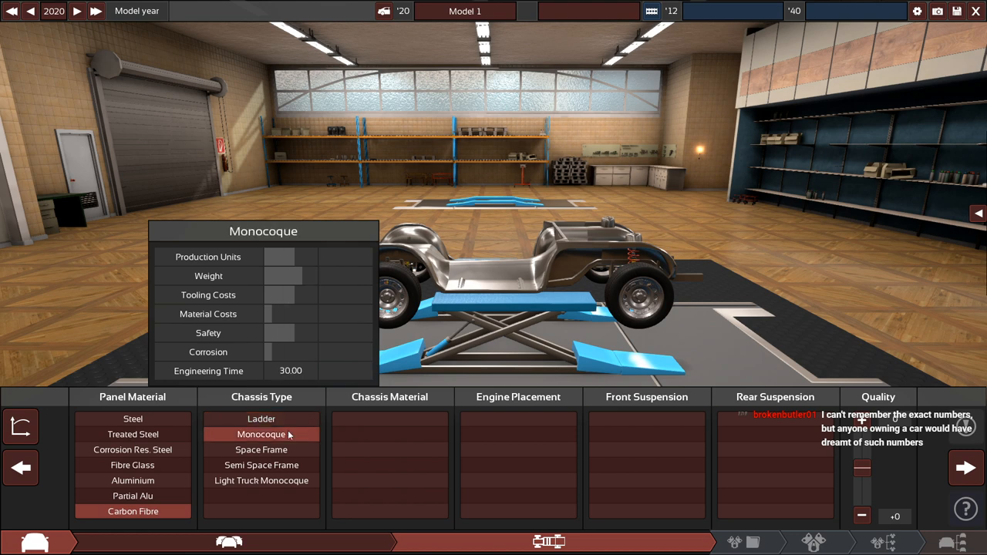
left_click(262, 466)
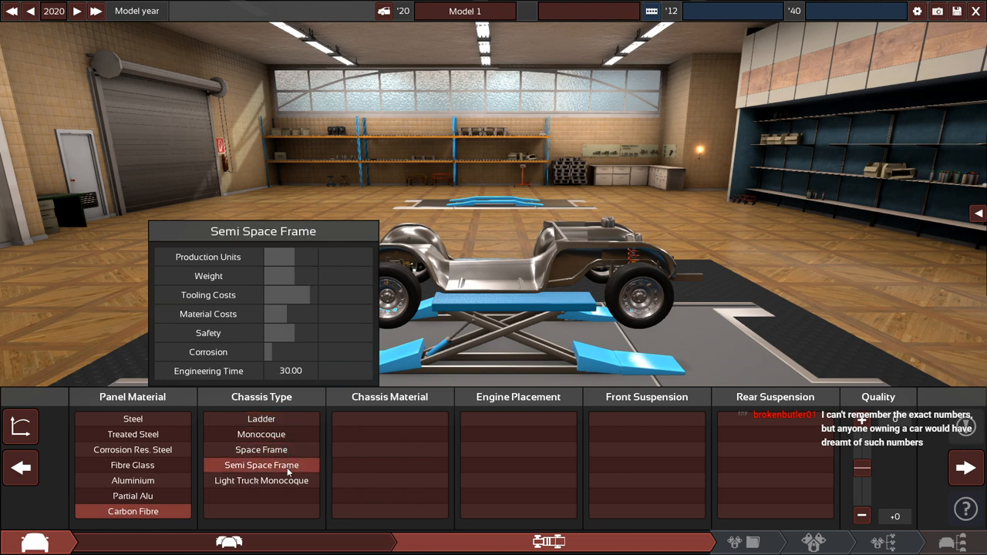
left_click(261, 481)
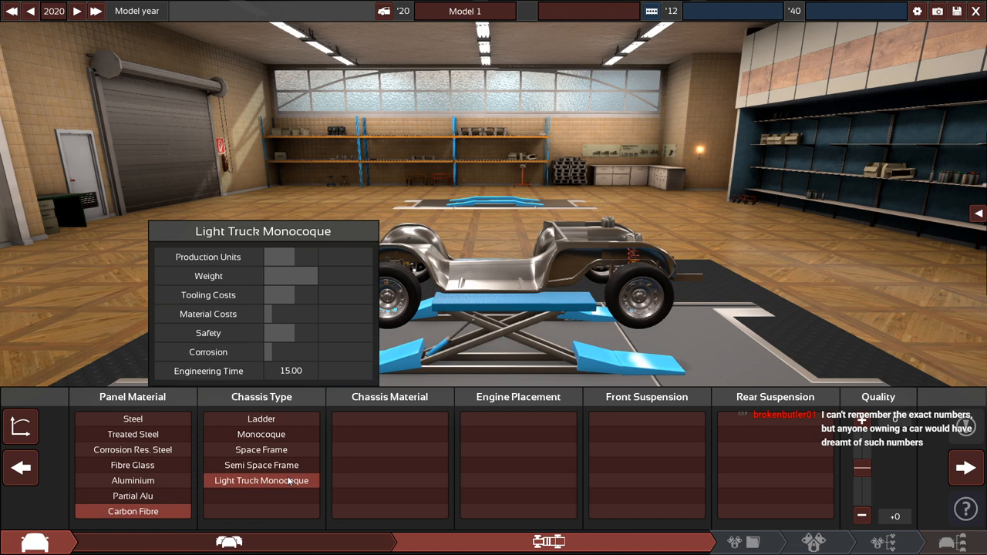
left_click(261, 450)
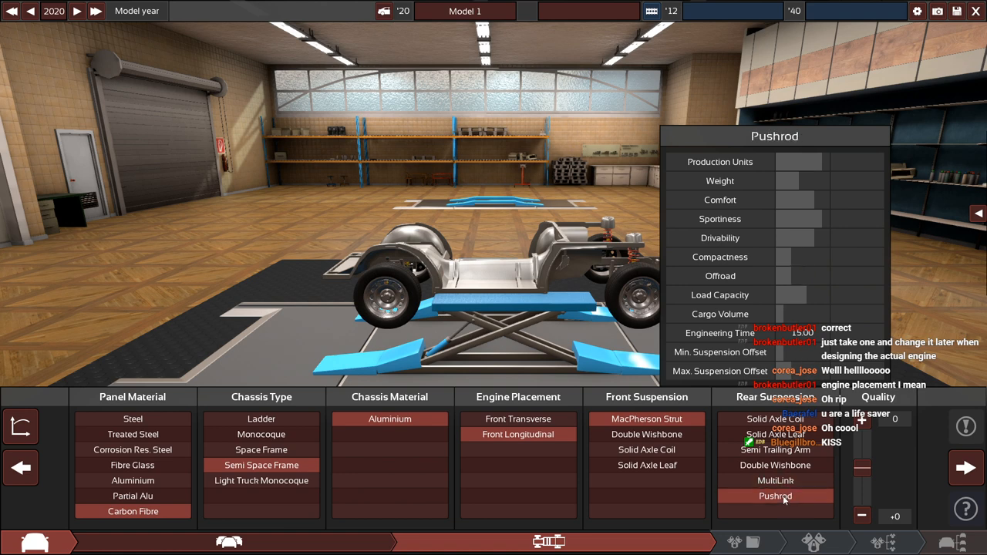
mouse_move(786, 478)
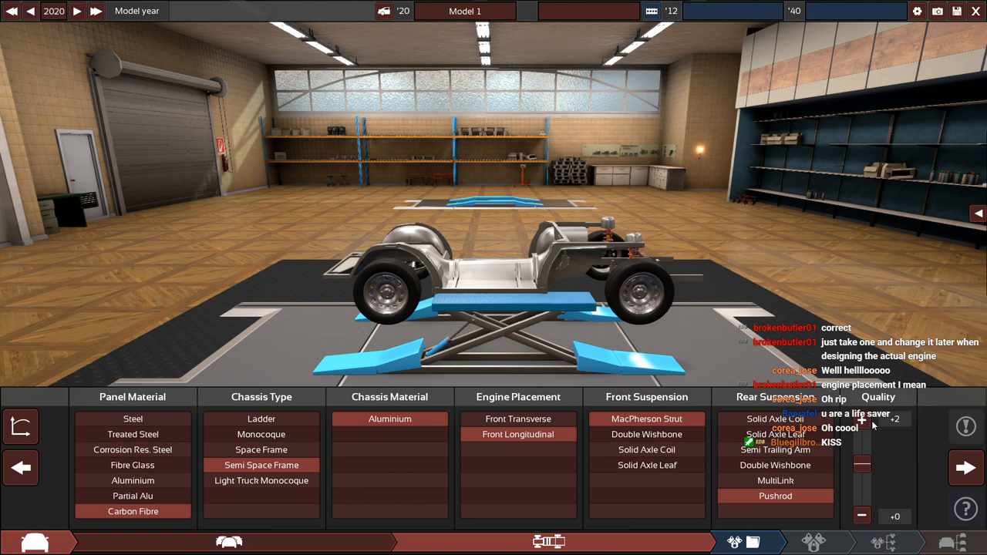
Raise the chassis quality two notches and proceed to engine selection
left_click(965, 426)
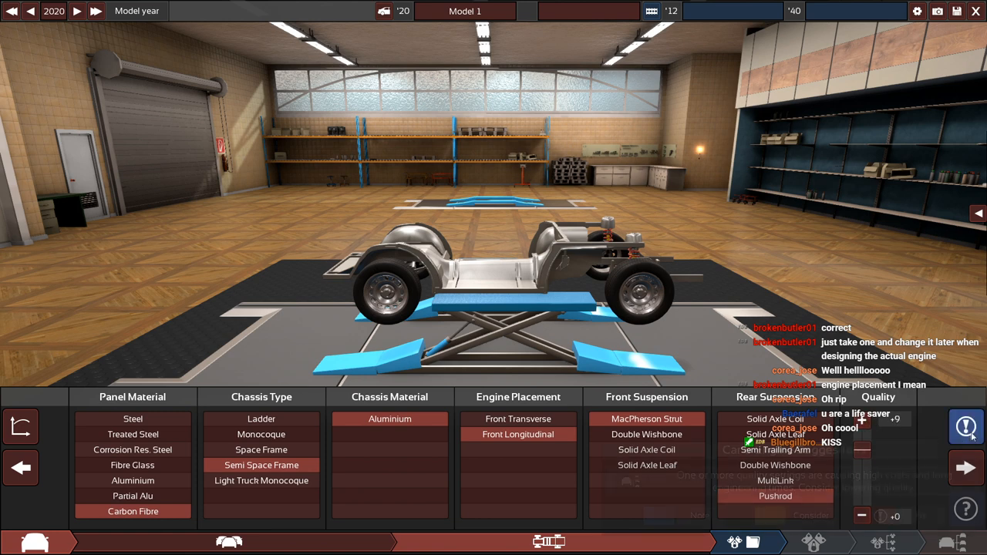
left_click(965, 425)
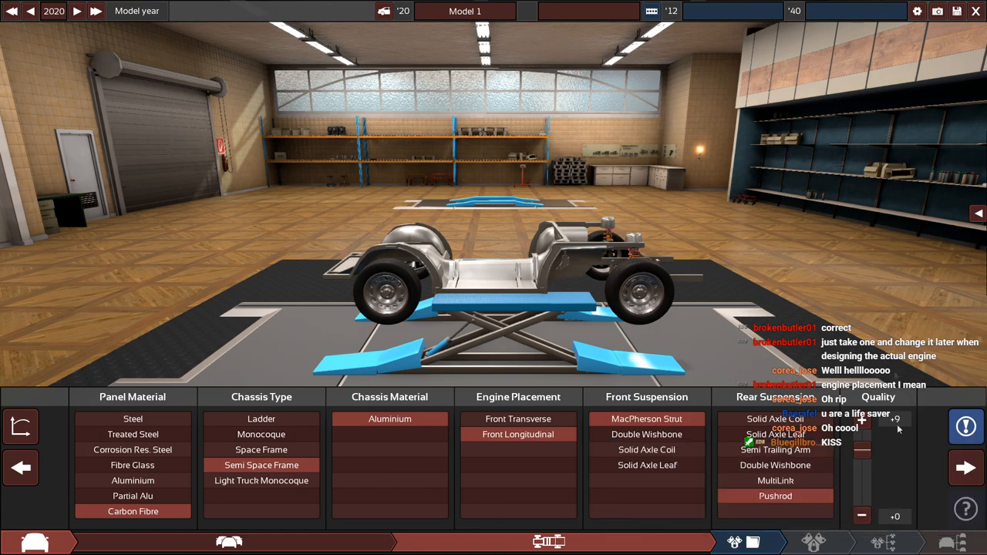
left_click(861, 515)
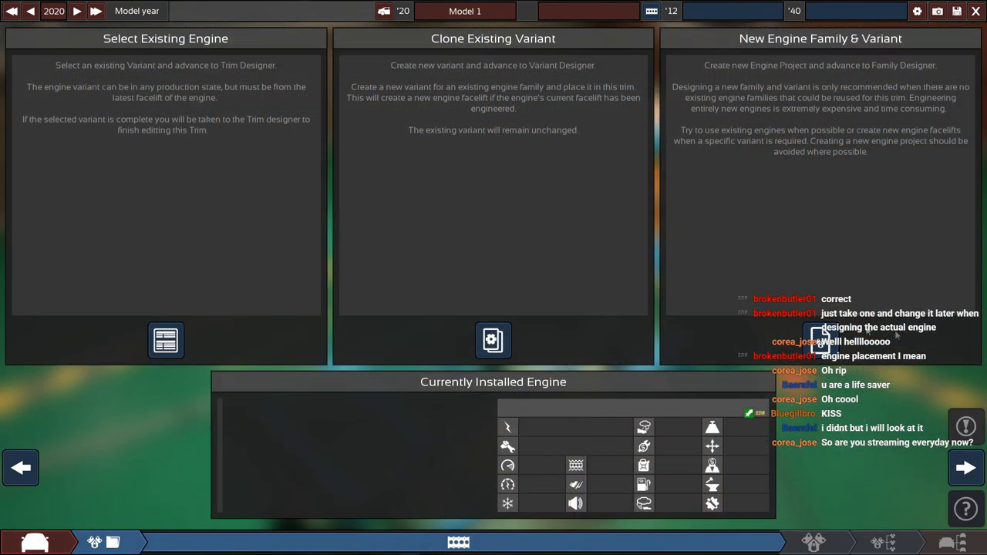
Create engine family EAE with variant 100 and pick its V block layout at 2997 cc
left_click(820, 340)
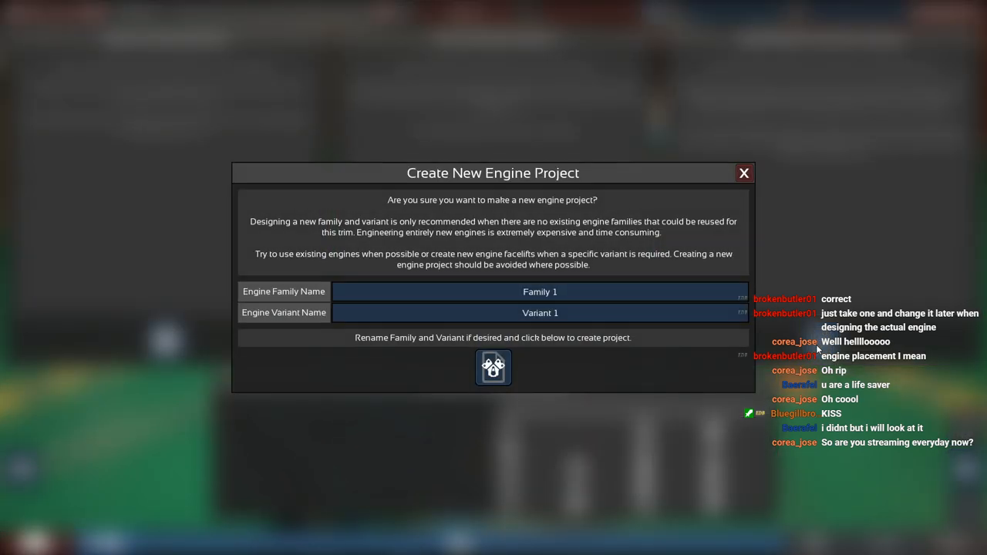
left_click(539, 291)
type("EAE")
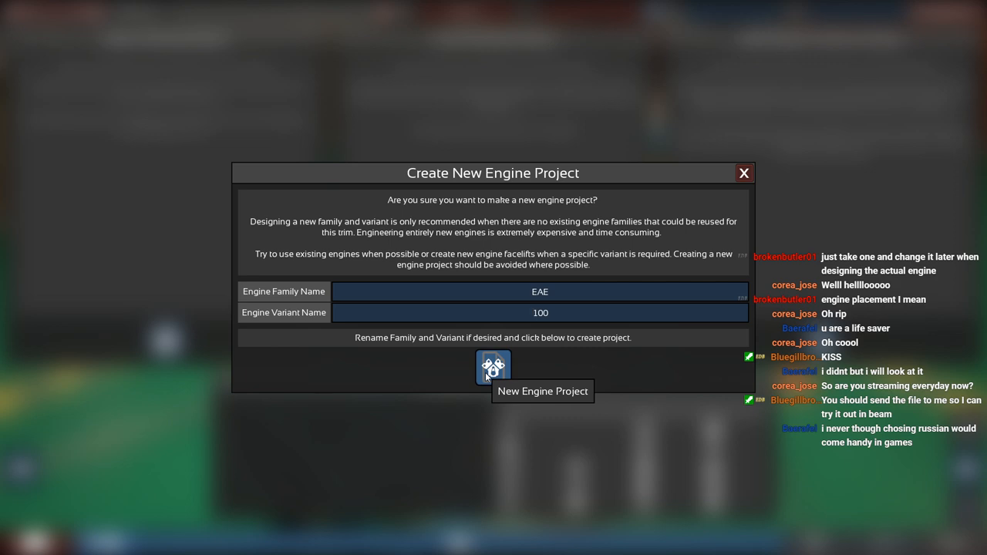
left_click(493, 367)
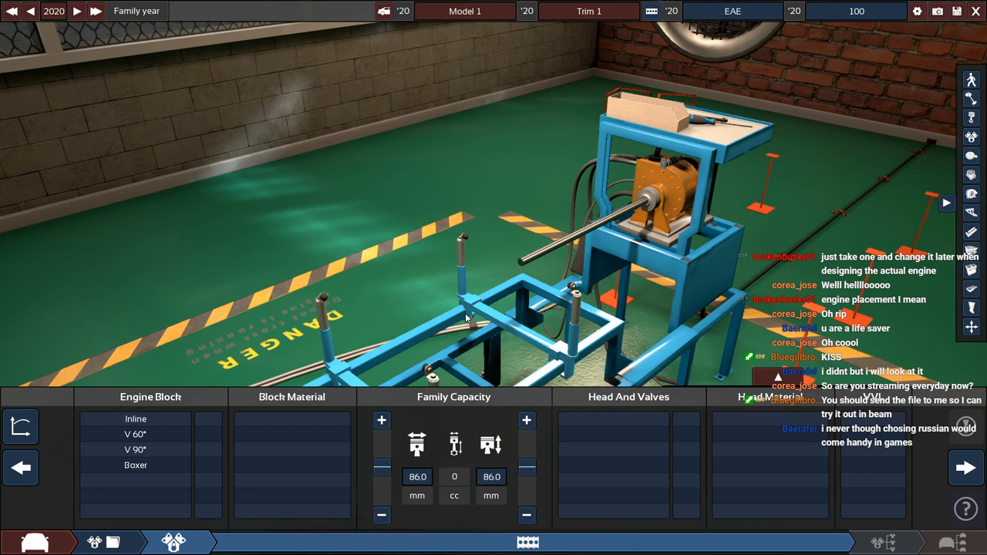
left_click(135, 450)
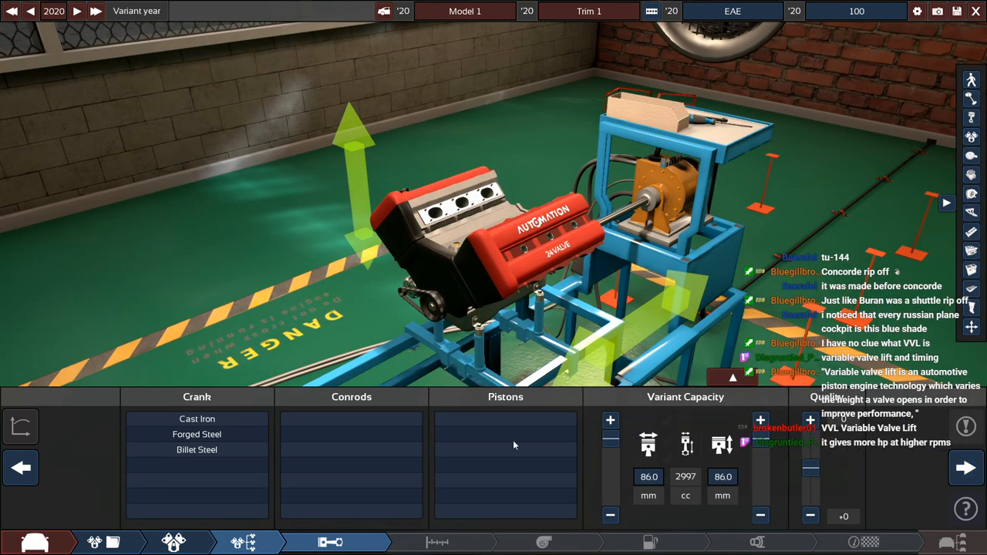
Fit billet steel crank, lightweight titanium conrods and lightweight forged pistons, reaching the top end
left_click(197, 419)
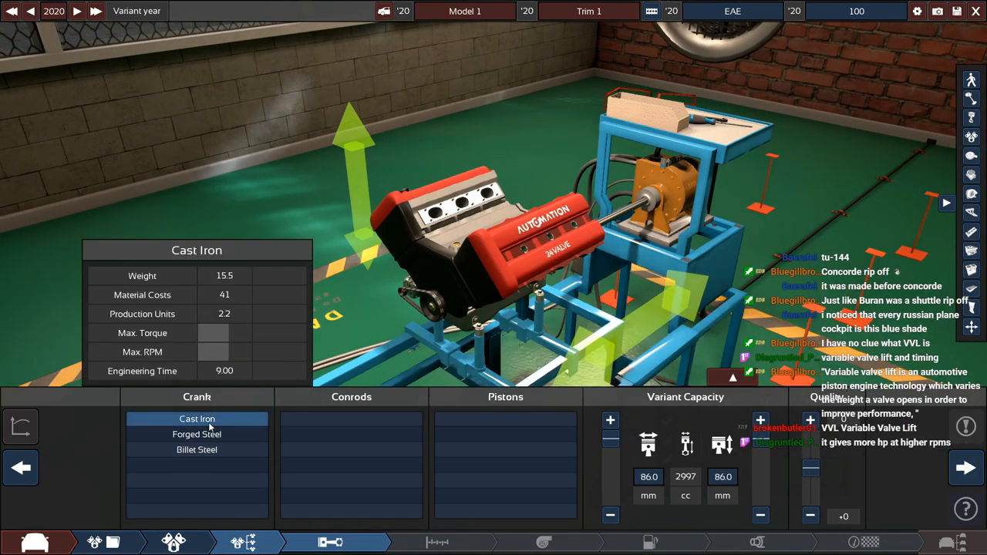
left_click(198, 451)
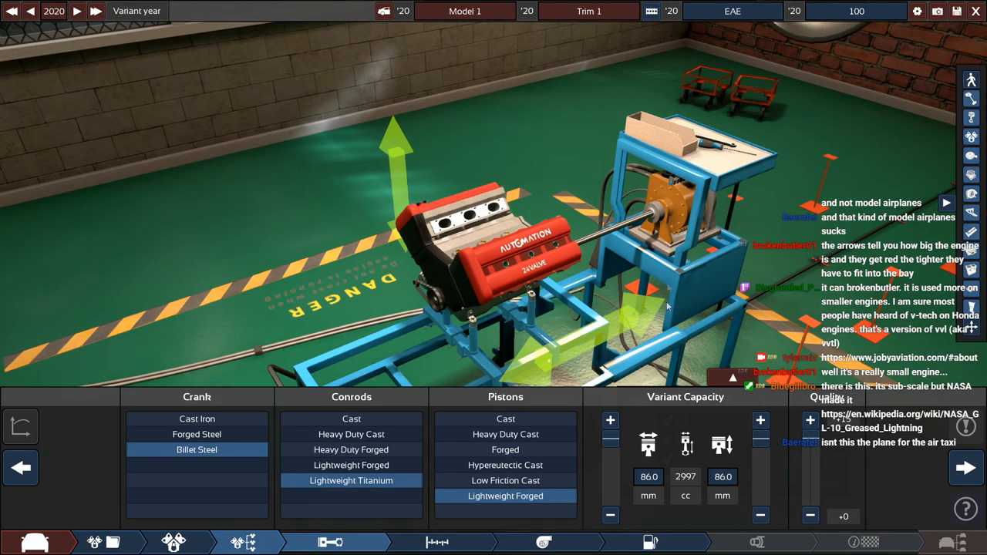
left_click(438, 543)
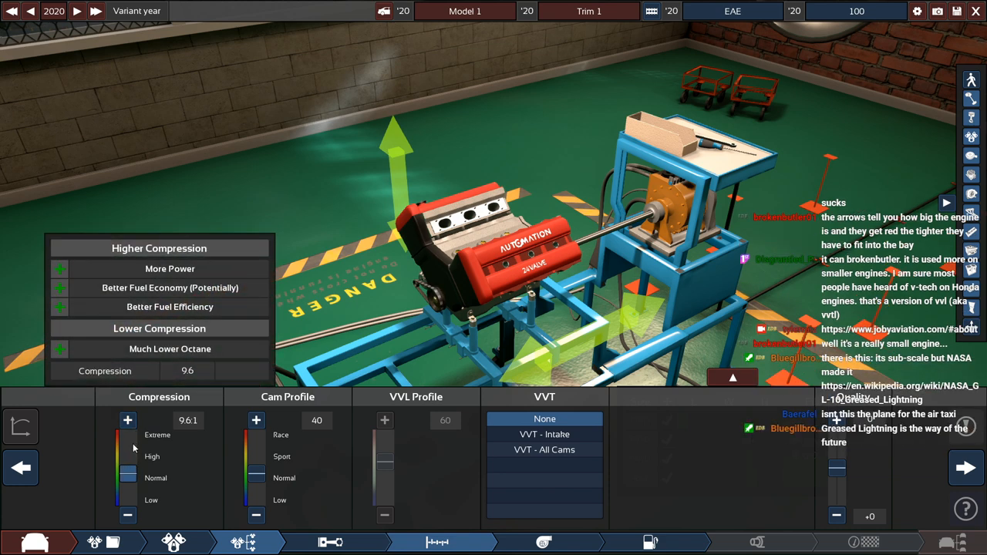
Tune compression and set direct injection per cylinder with standard intake on 91 RON
left_click_drag(128, 463, 128, 440)
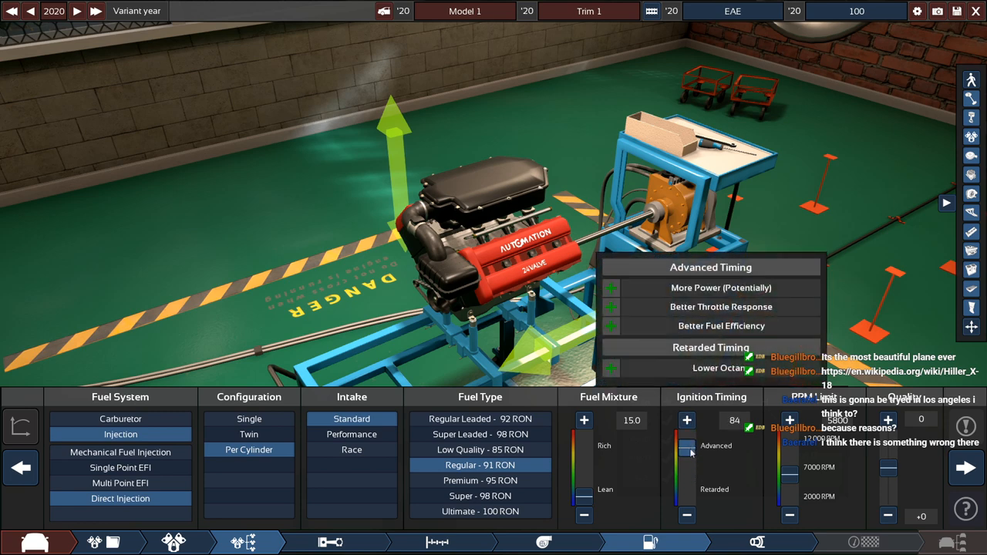
left_click(684, 420)
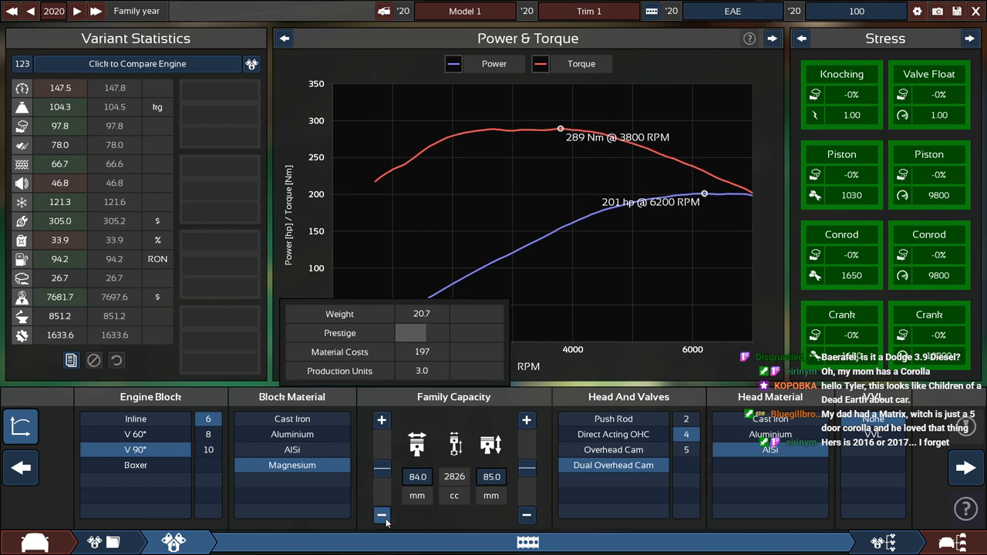
Shrink the bore slightly to about 2.8 litres and run the engine test at roughly 200 hp
left_click(528, 515)
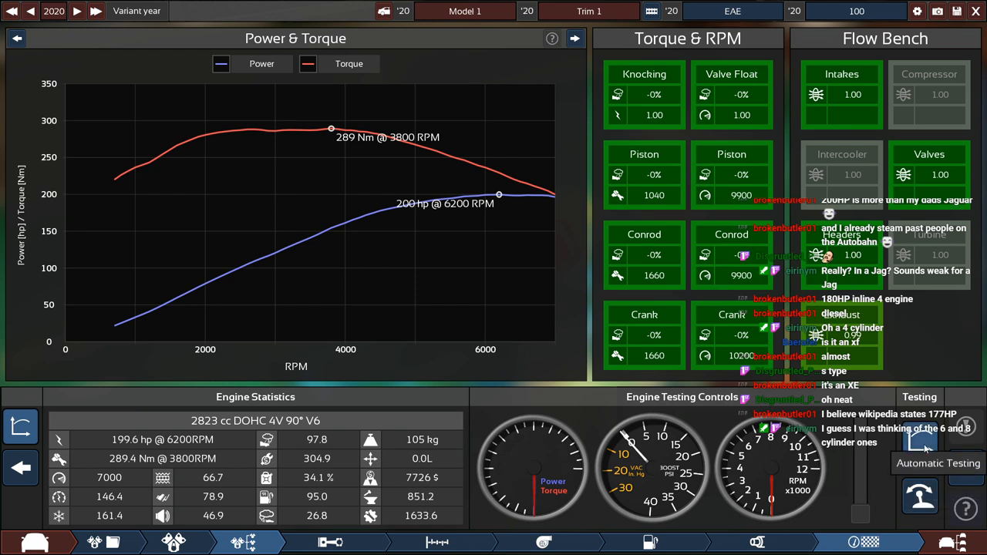
left_click(919, 429)
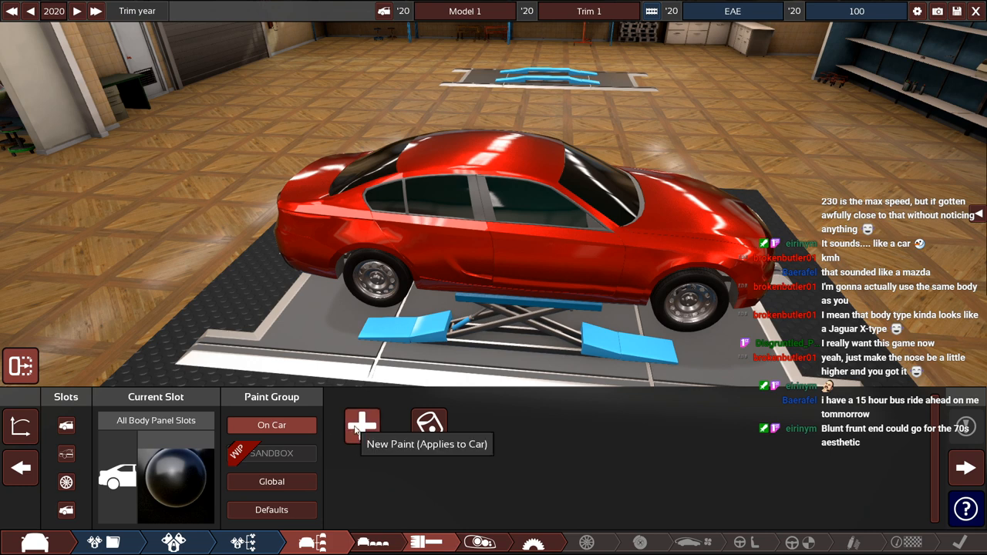
Add a new paint and give it a bright red base colour
left_click(360, 422)
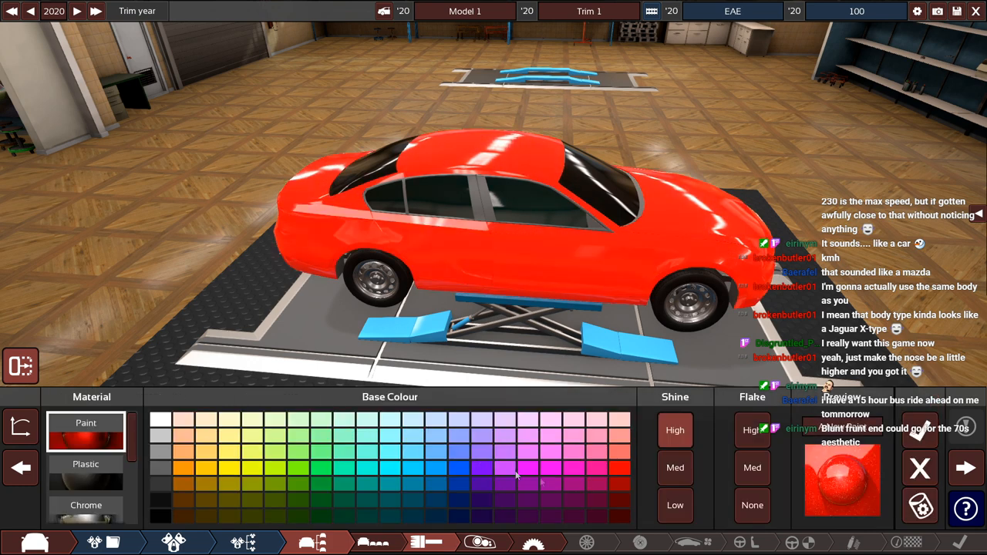
left_click(620, 501)
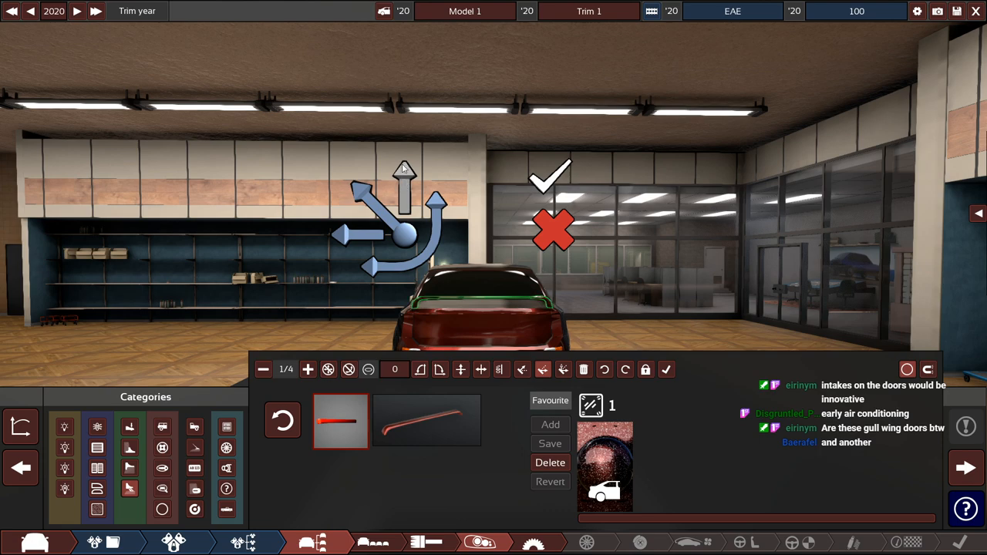
mouse_move(342, 234)
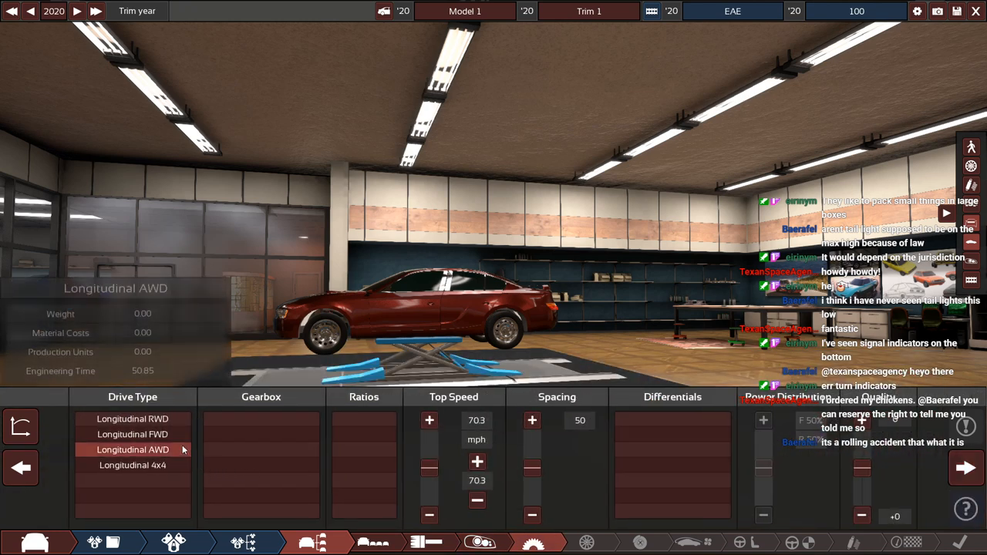
Set longitudinal FWD with a six-speed automatic gearbox and widen spacing from 66 to 68
left_click(133, 435)
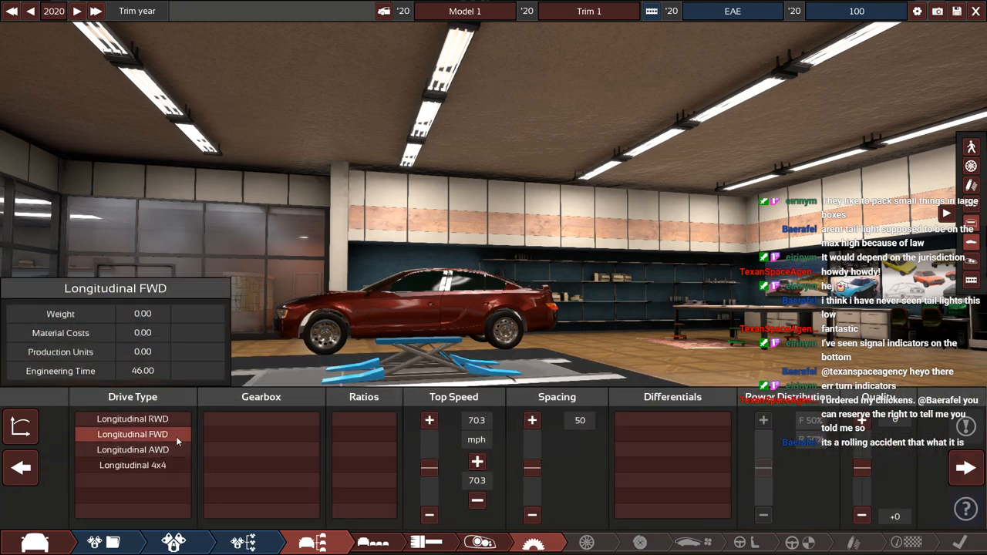
left_click(133, 435)
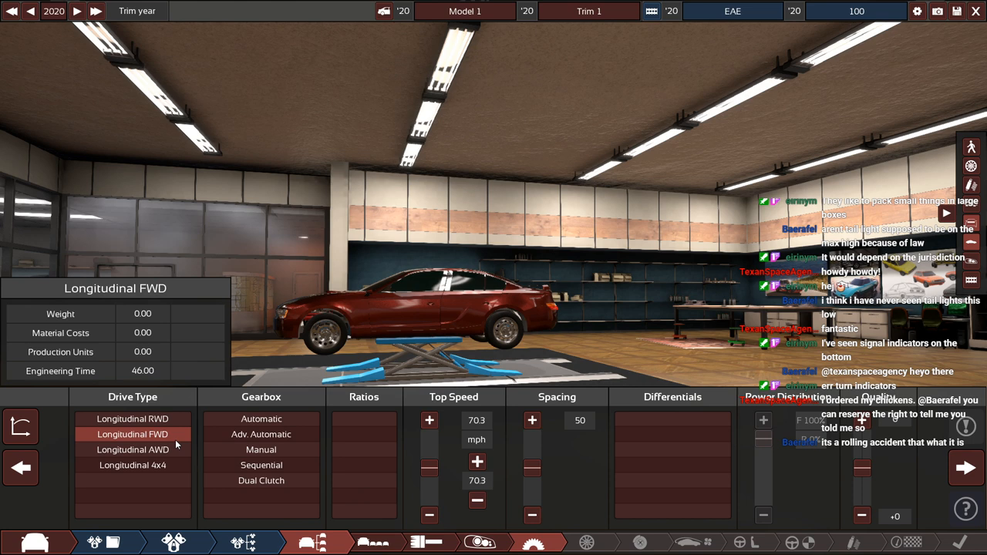
left_click(260, 420)
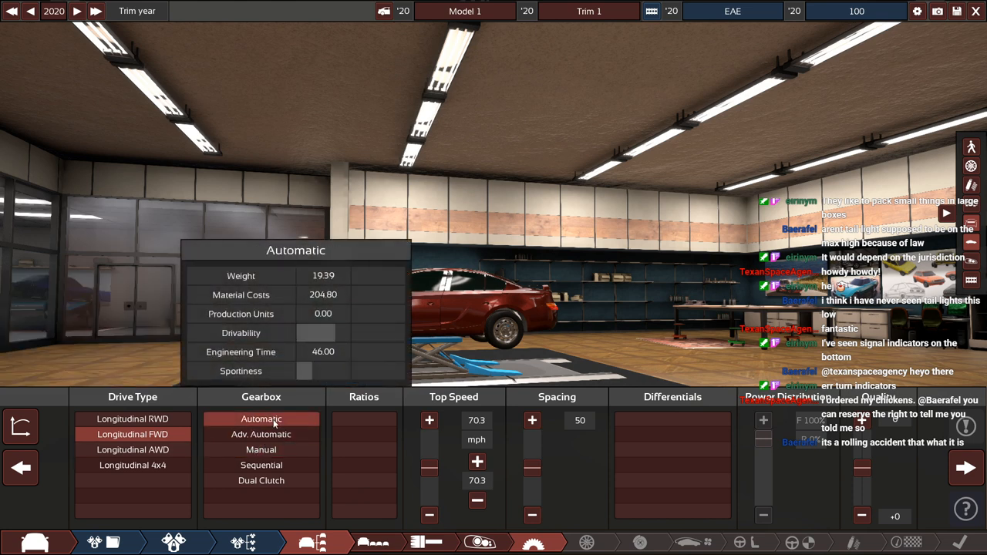
left_click(364, 420)
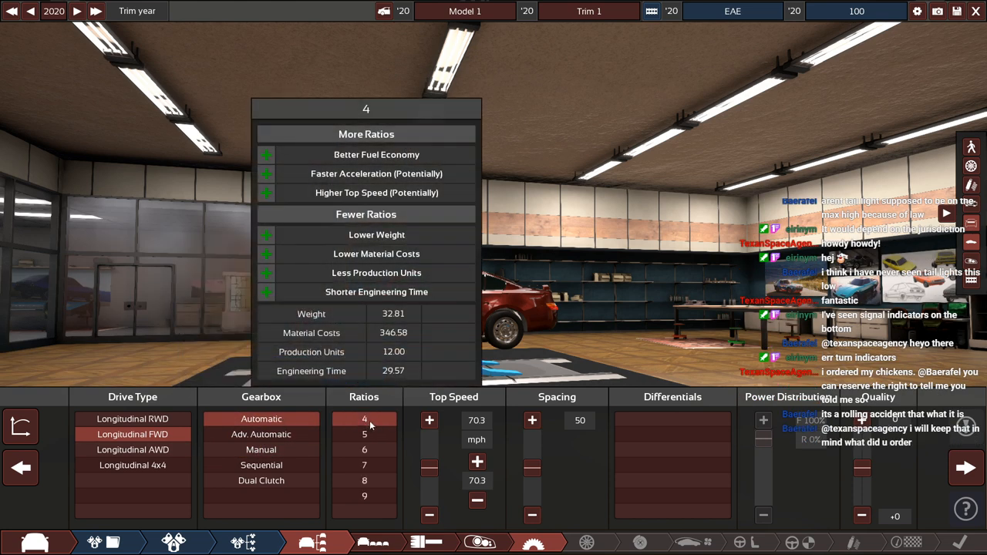
left_click(364, 450)
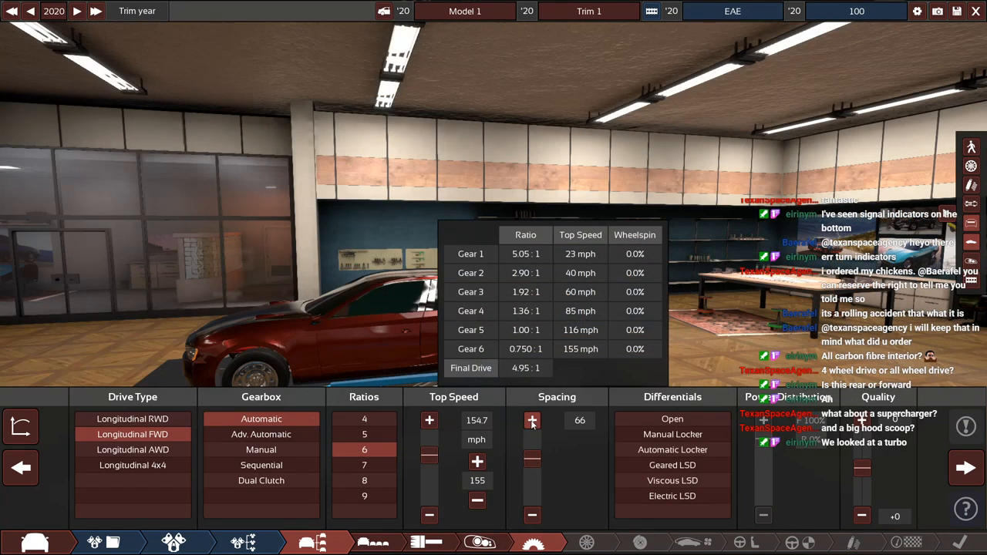
left_click(530, 419)
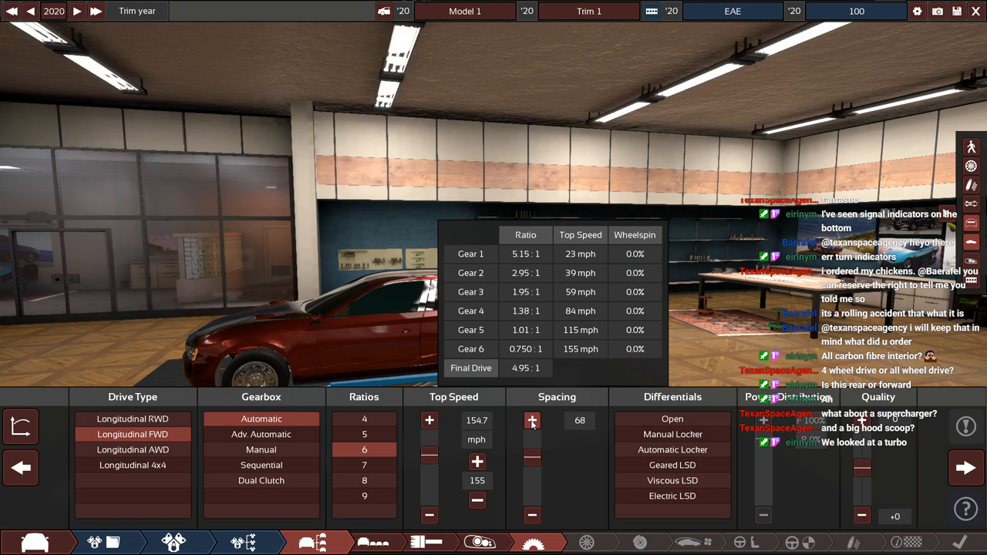
left_click(531, 419)
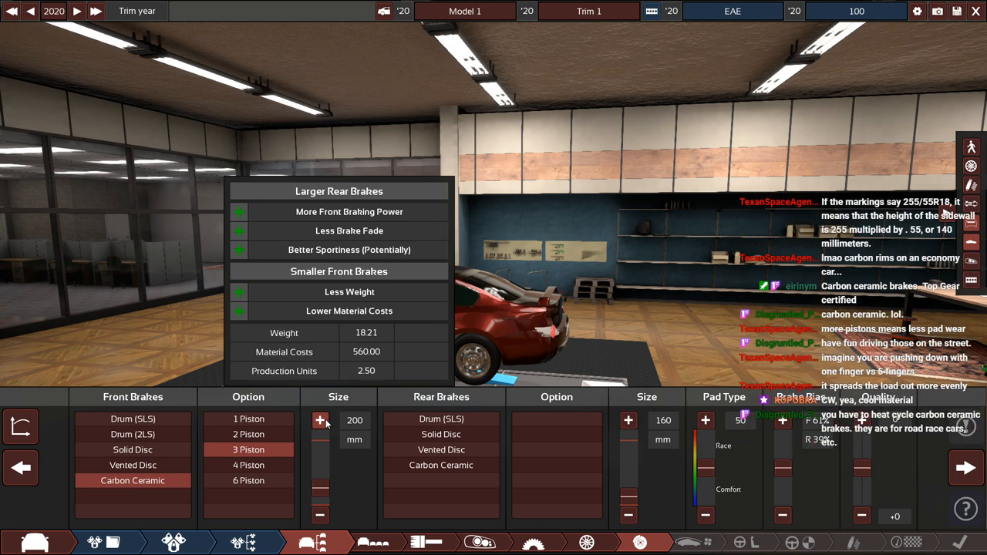
Enlarge the carbon ceramic three-piston front brake discs one size
left_click(441, 419)
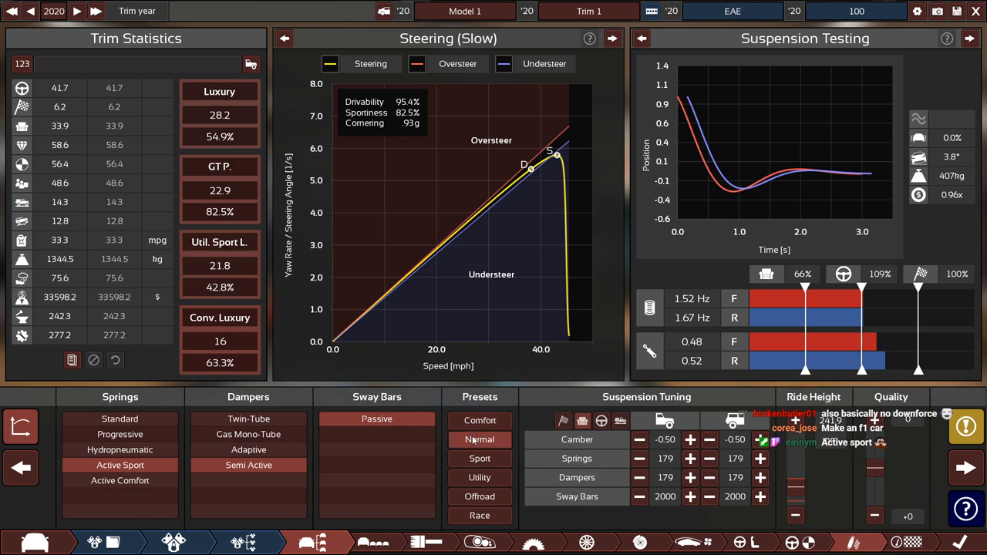
Apply the Normal suspension preset and bring up performance figures showing 155 mph top speed
left_click(965, 425)
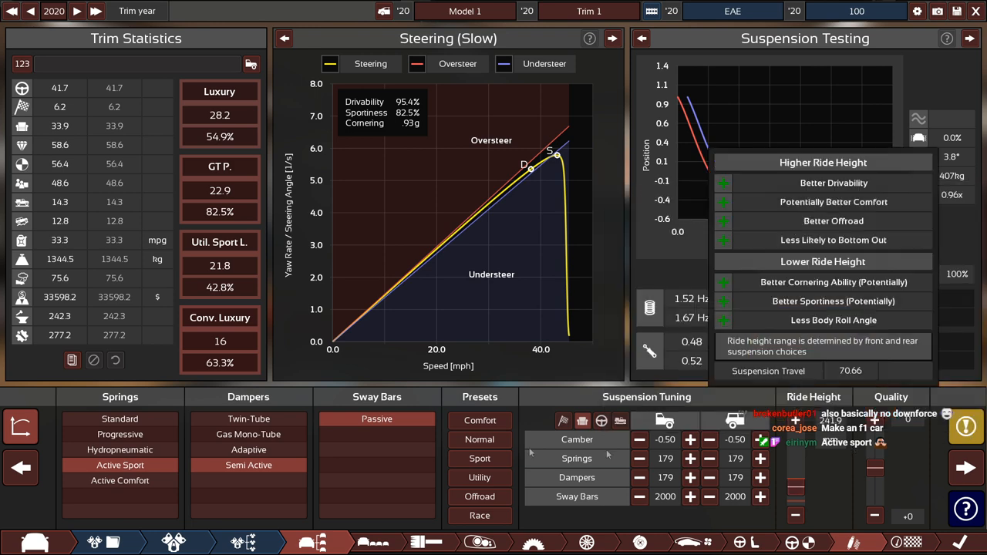
left_click(478, 440)
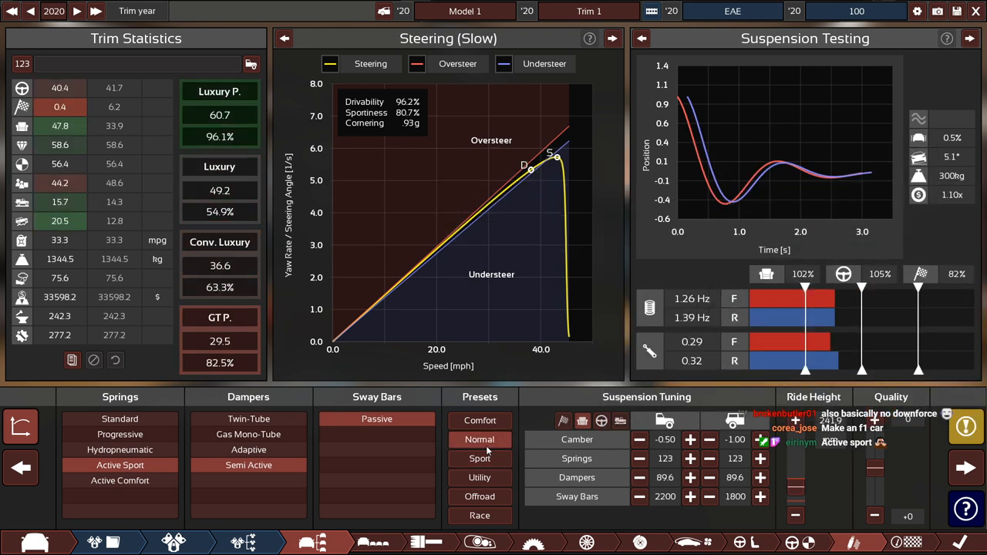
left_click(480, 458)
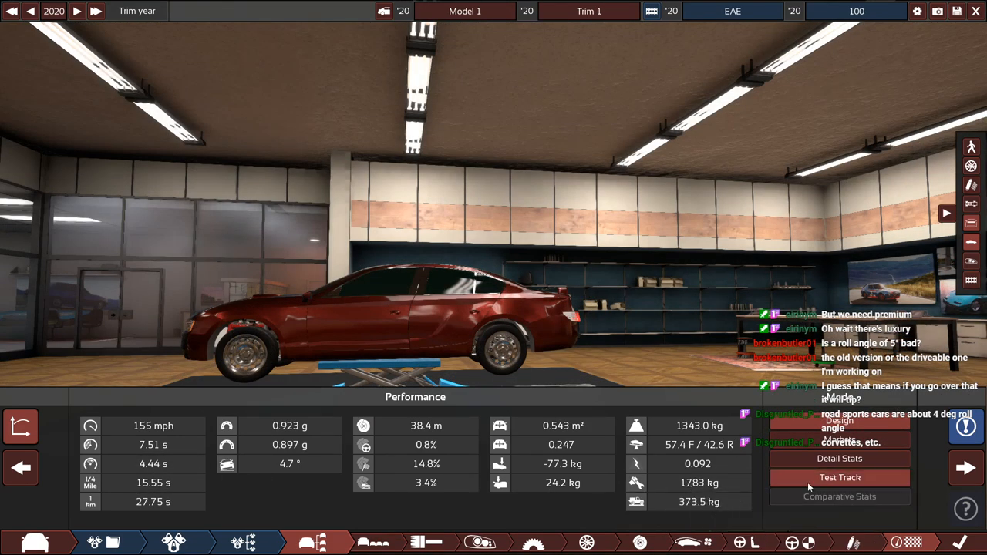
Run a timed lap of the red sedan on the Automation test track
left_click(839, 478)
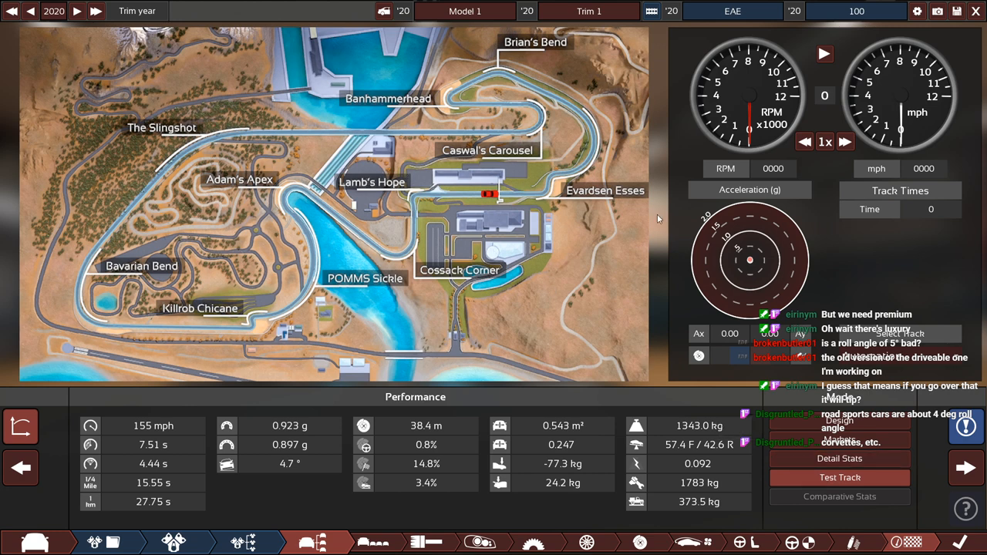
left_click(823, 53)
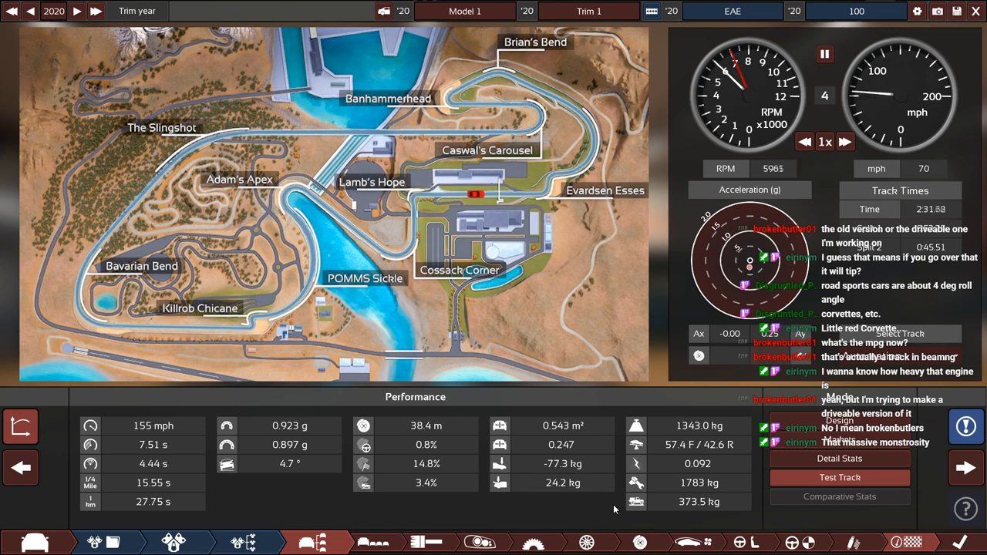
left_click(823, 54)
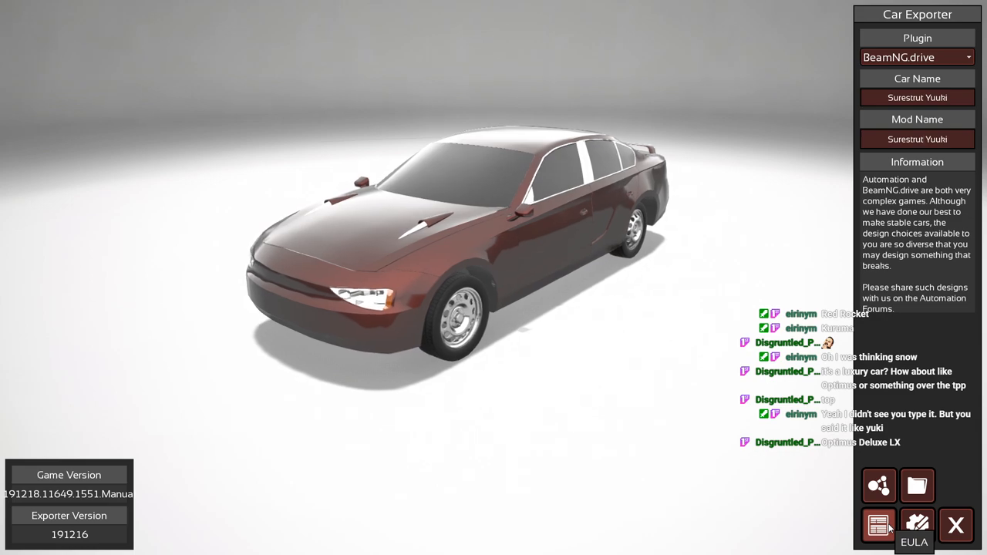
Export the car with the BeamNG.drive plugin, keeping its name
left_click(879, 526)
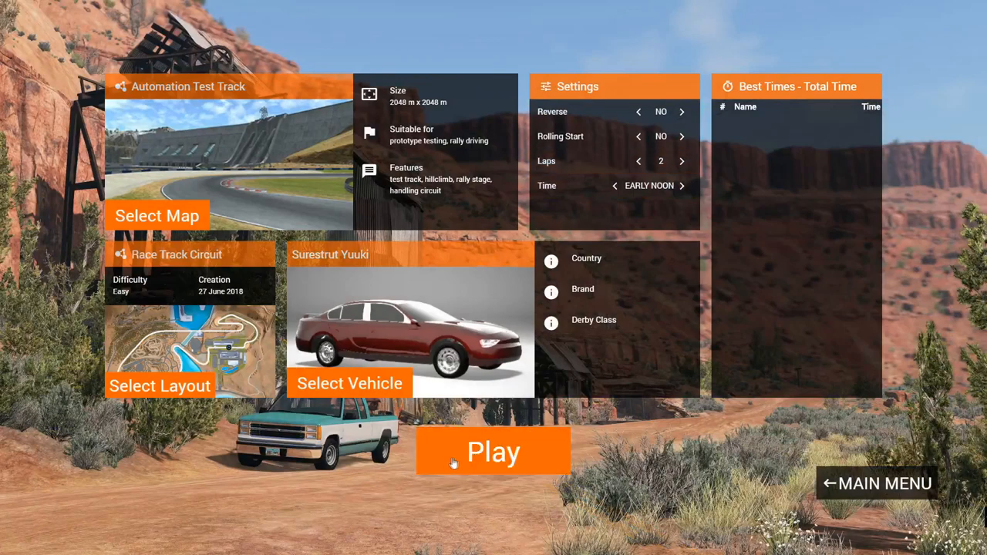
Spawn the Yuuki at the Automation Test Track and accelerate into a timed lap
left_click(494, 451)
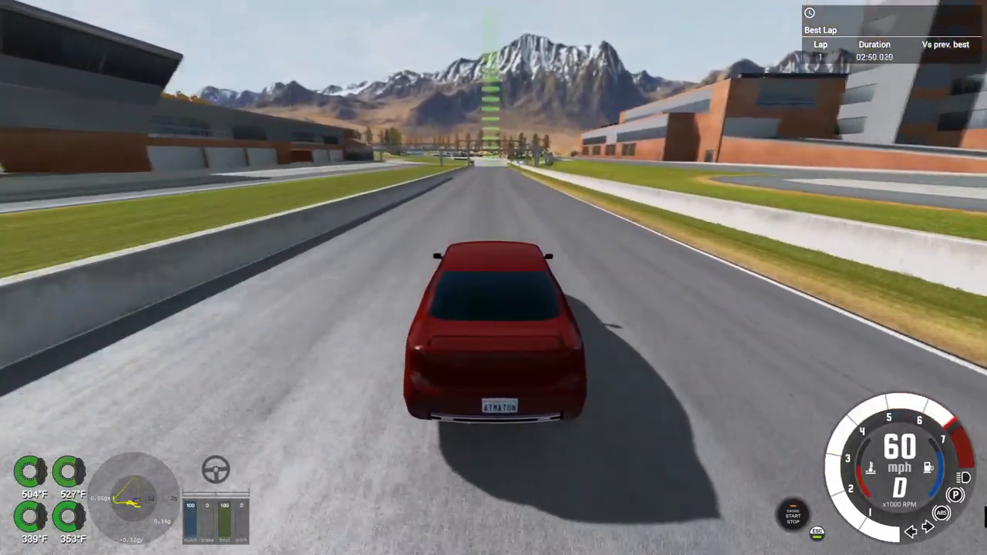
key("w")
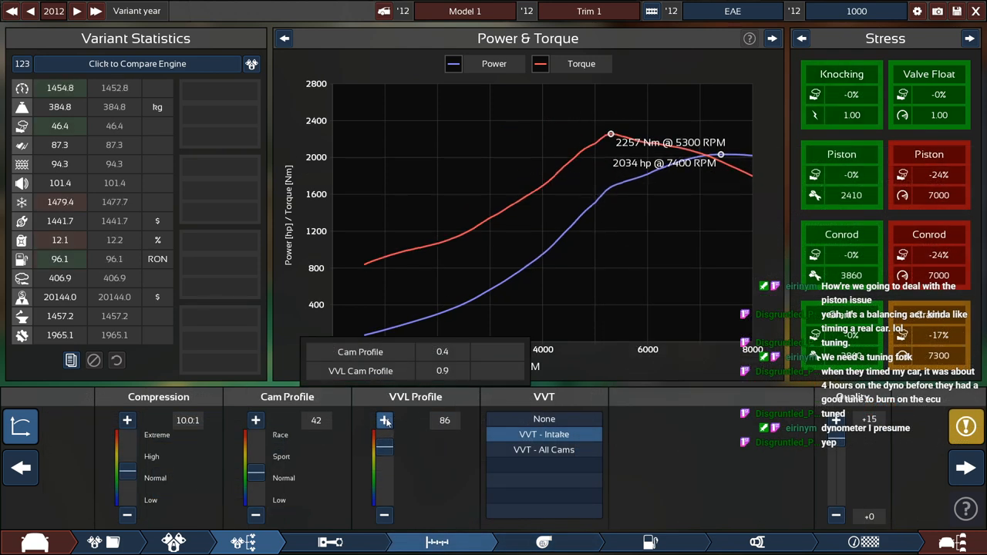
Raise the VVL profile and switch variable valve timing to all cams
left_click(384, 419)
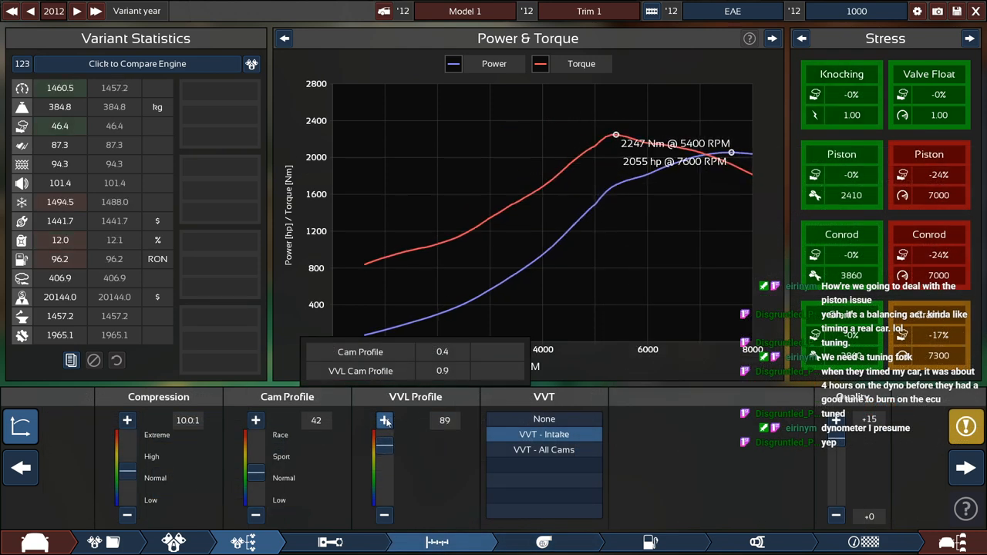
left_click(384, 420)
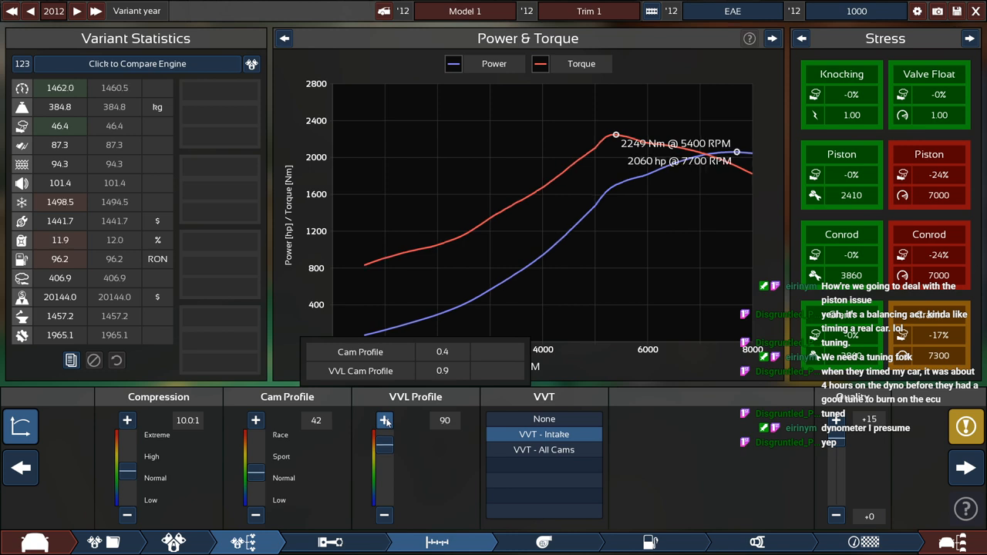
left_click(382, 419)
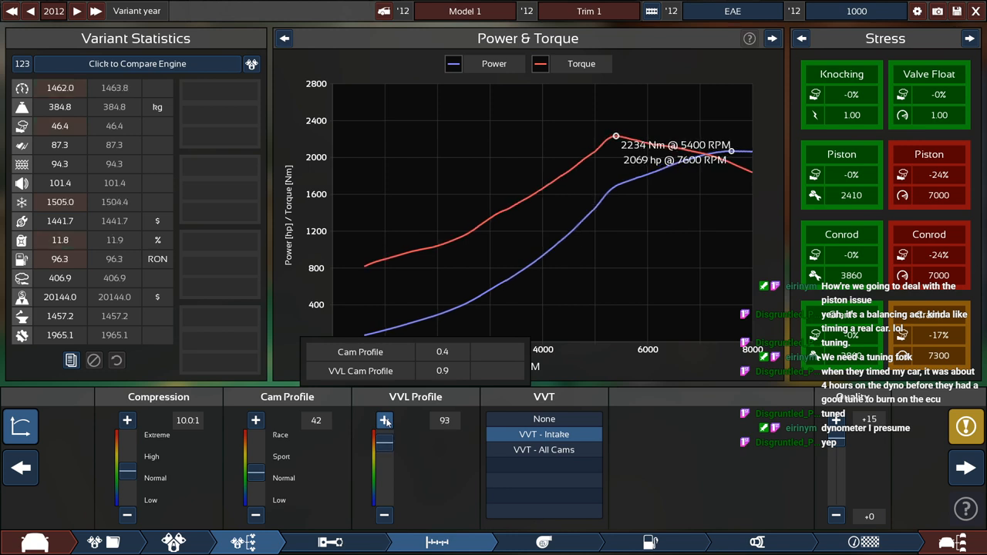
left_click(384, 419)
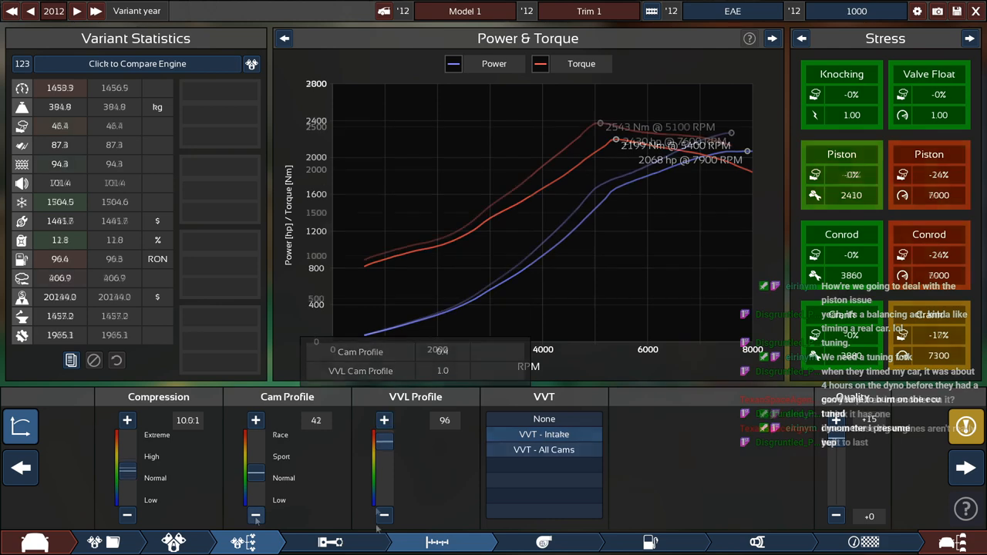
Lower the cam profile to 39, lifting EAE 1000 output to about 2430 hp
left_click(256, 420)
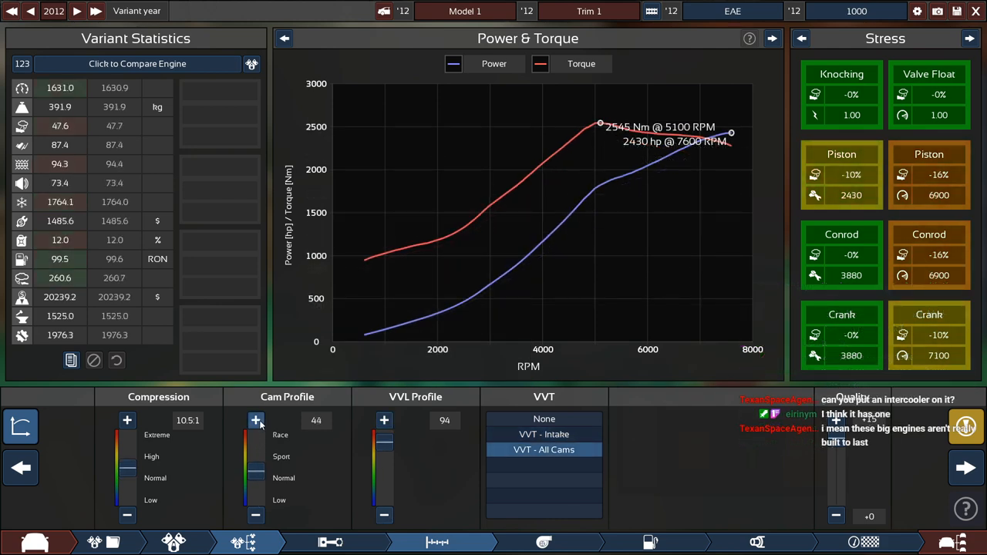
left_click(256, 515)
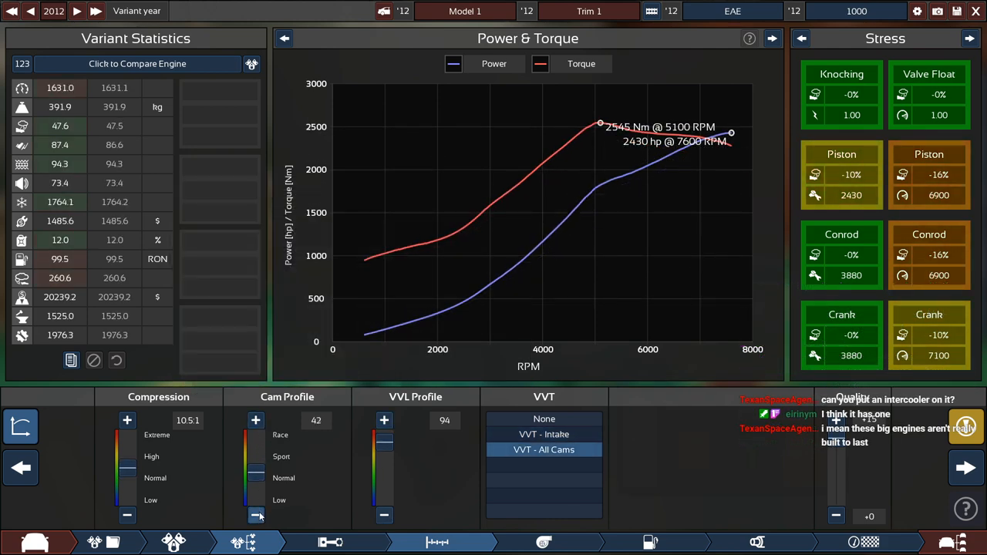
left_click(256, 515)
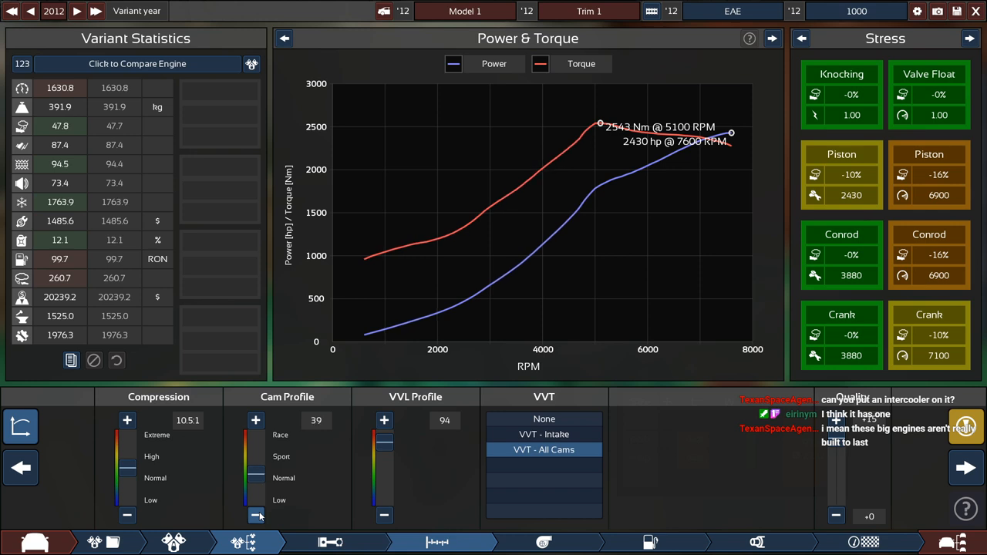
left_click(256, 419)
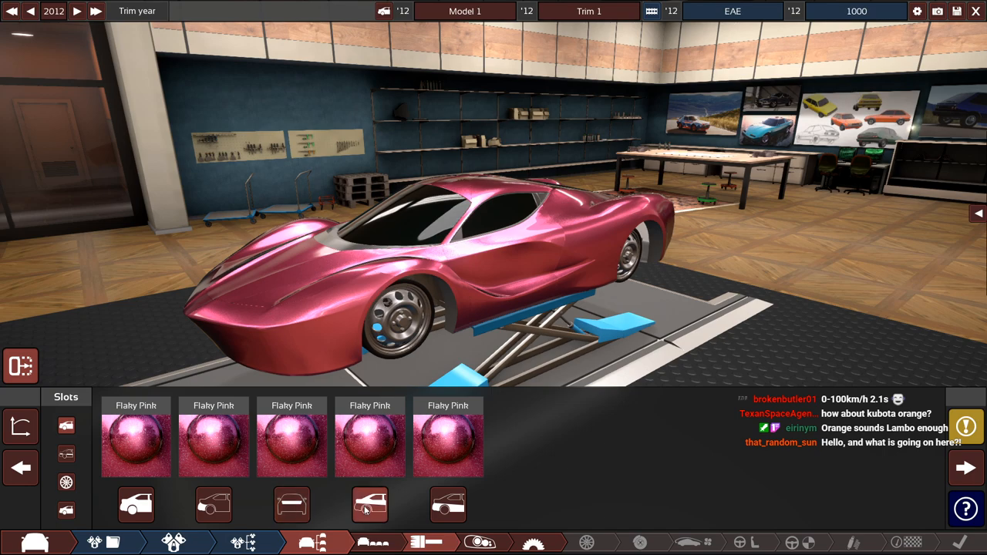
Apply the Flaky Pink paint material to the car's body slot
left_click(370, 506)
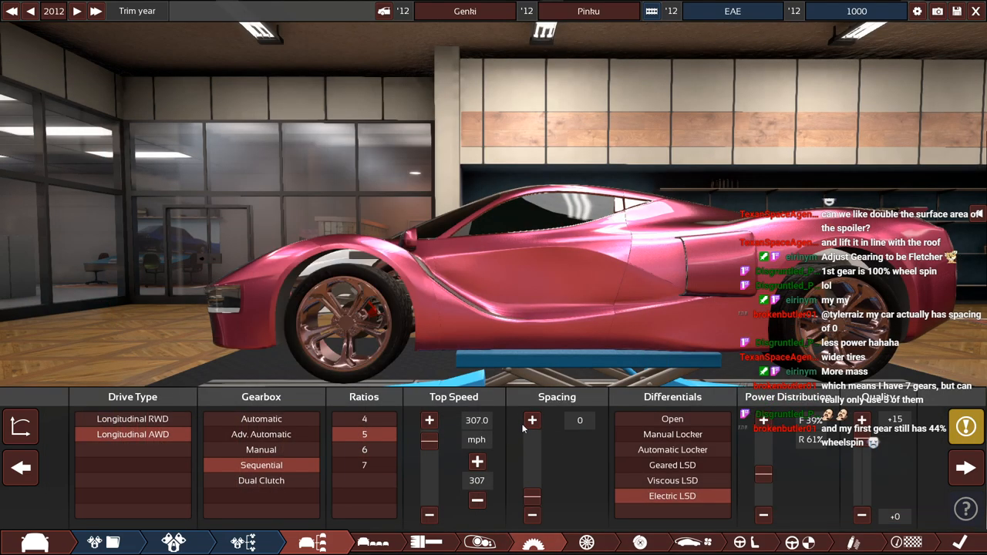
mouse_move(364, 420)
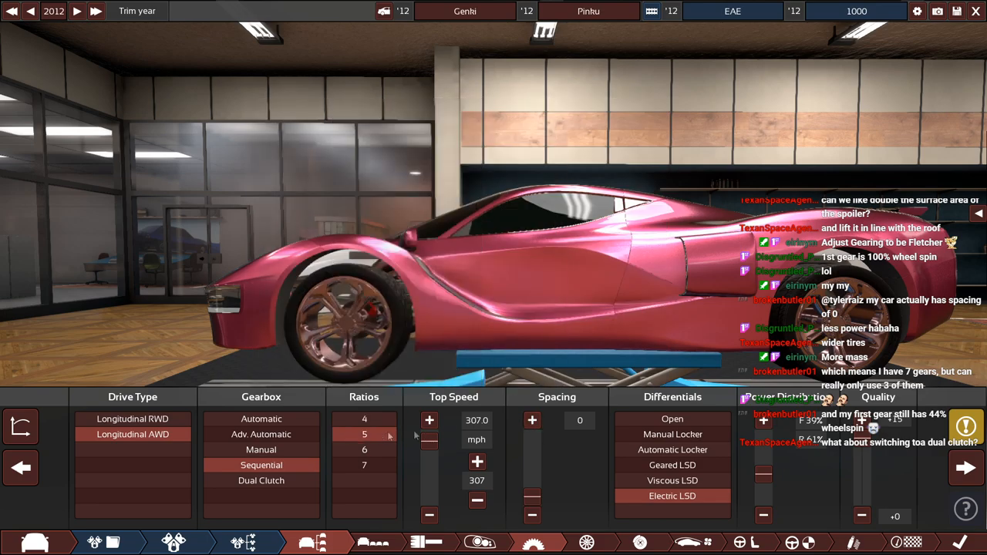
mouse_move(363, 450)
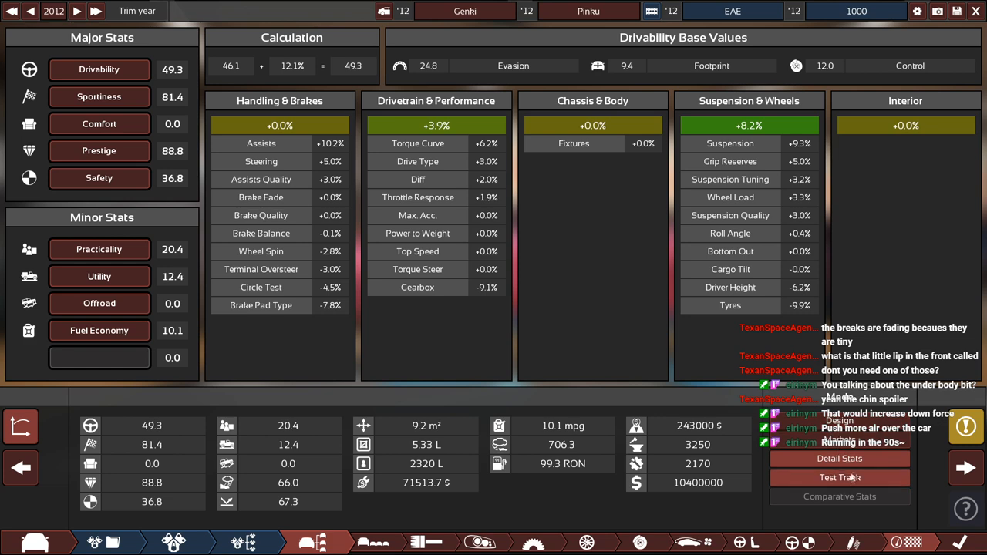
Run a timed lap of Genki Pinku on the circuit, then load the Airfield Track
left_click(838, 478)
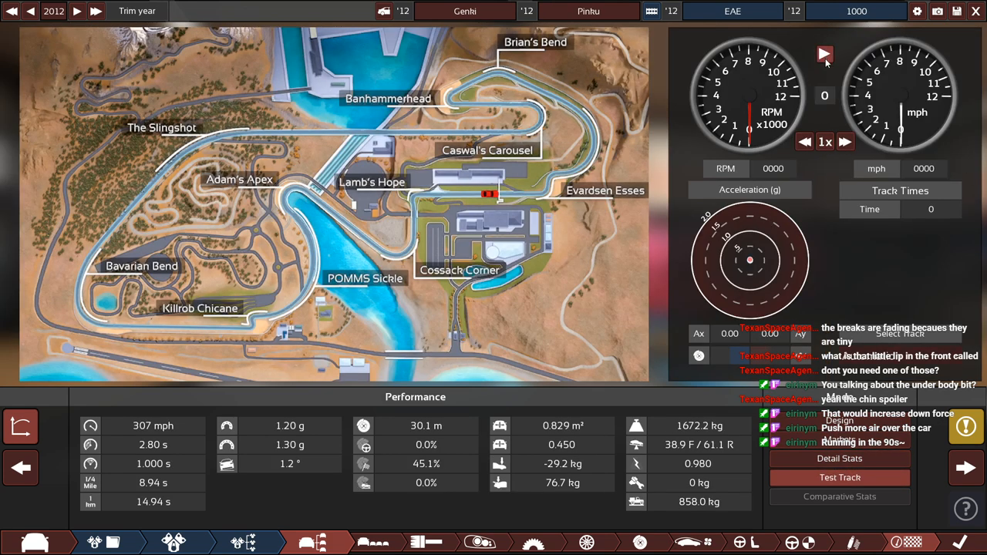
left_click(823, 54)
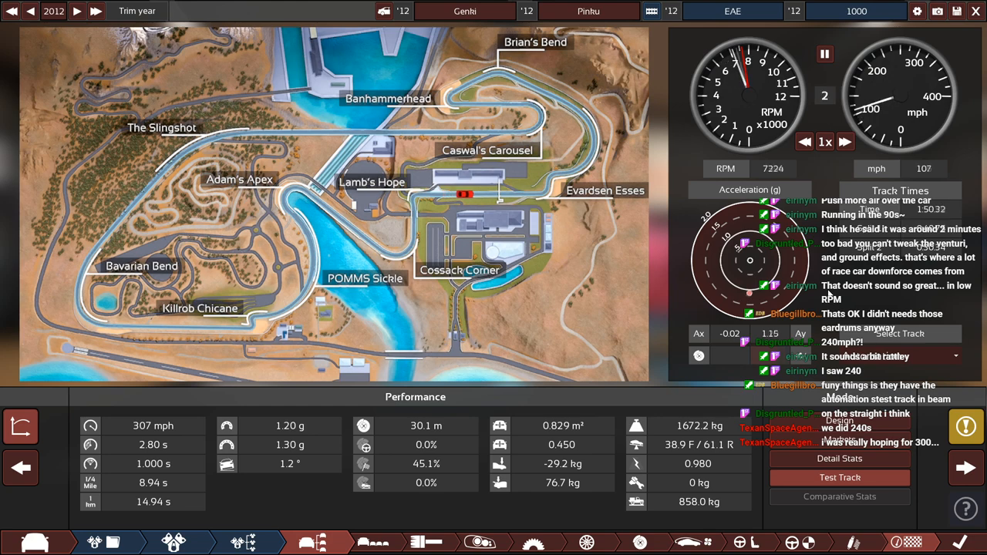
left_click(823, 54)
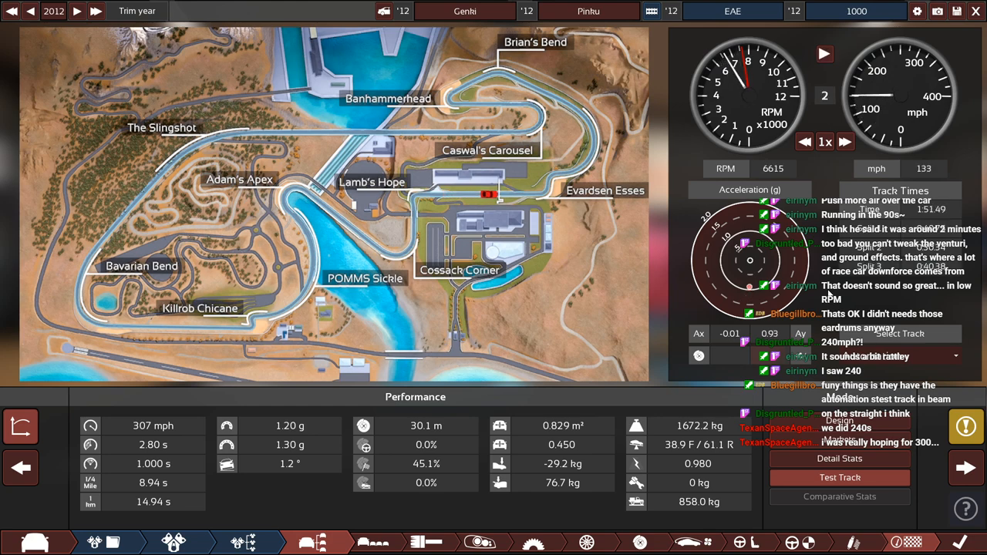
left_click(824, 54)
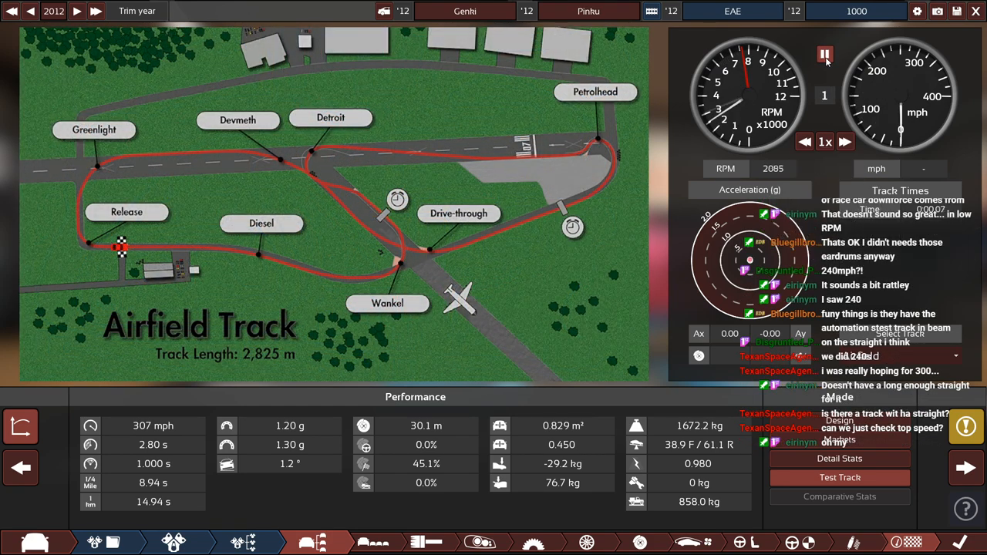
Lap the Airfield Track, then return to the engine's cam and valve-timing tuning
left_click(823, 54)
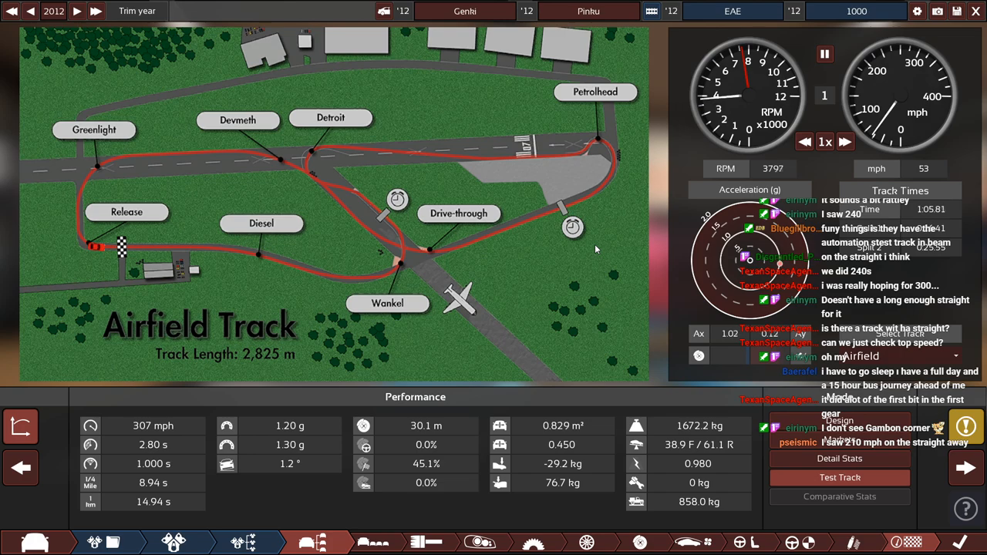
left_click(824, 52)
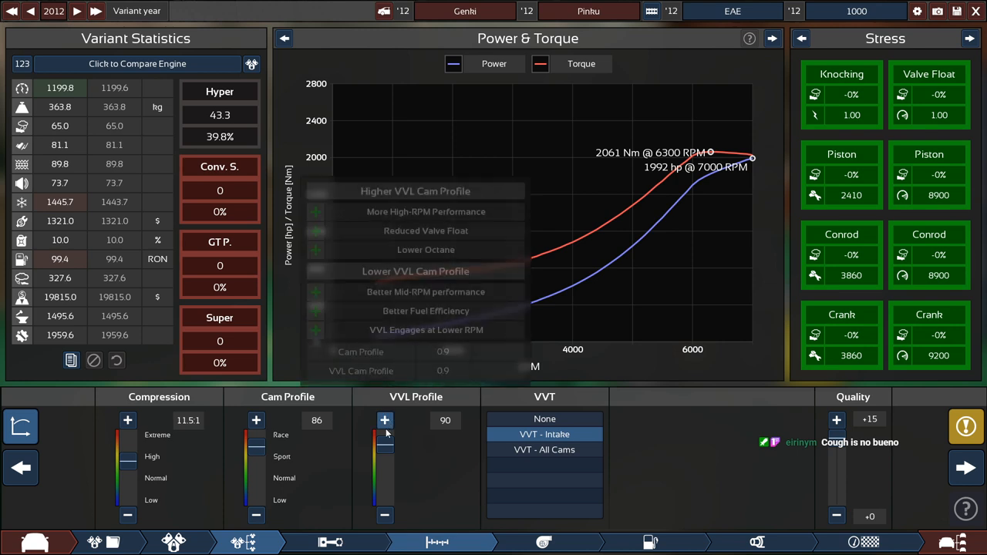
Set the VVL profile to 95
left_click(386, 419)
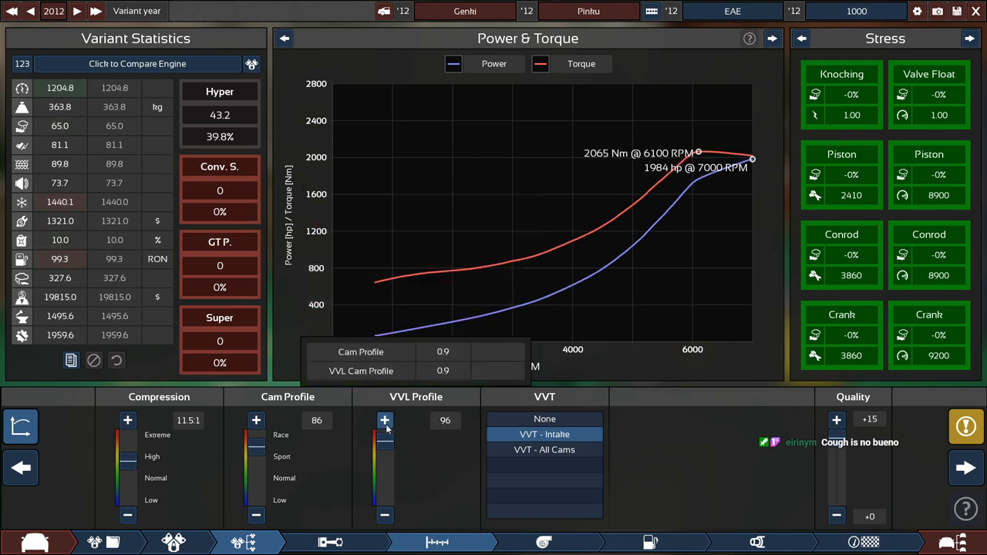
left_click(385, 515)
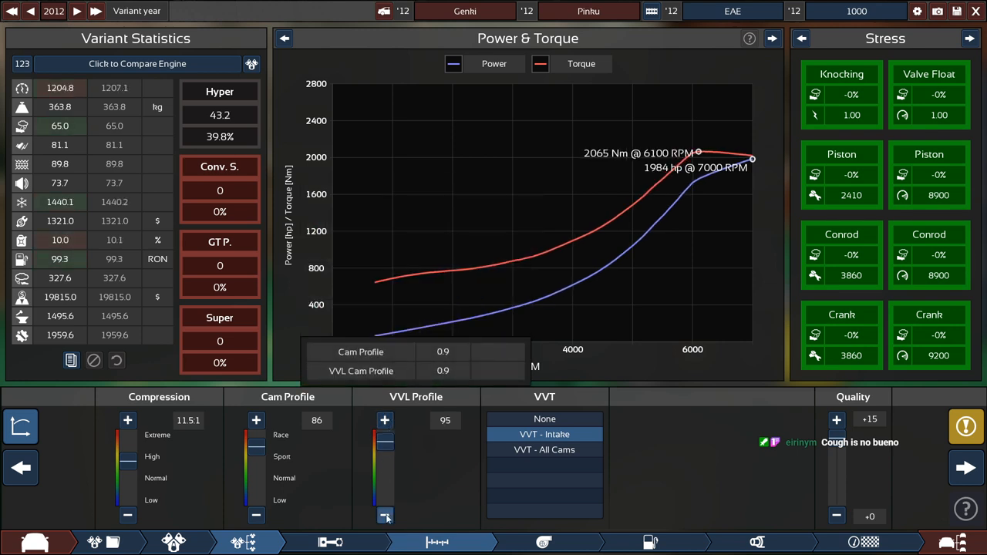
left_click(385, 515)
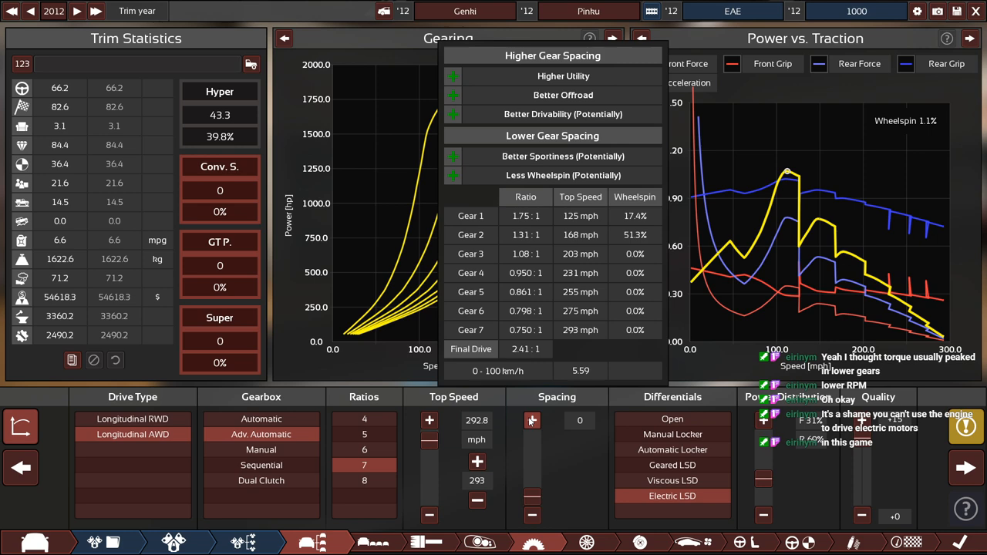
Check the seven-speed gearing and run a 293 mph Automation circuit test lap
left_click(965, 468)
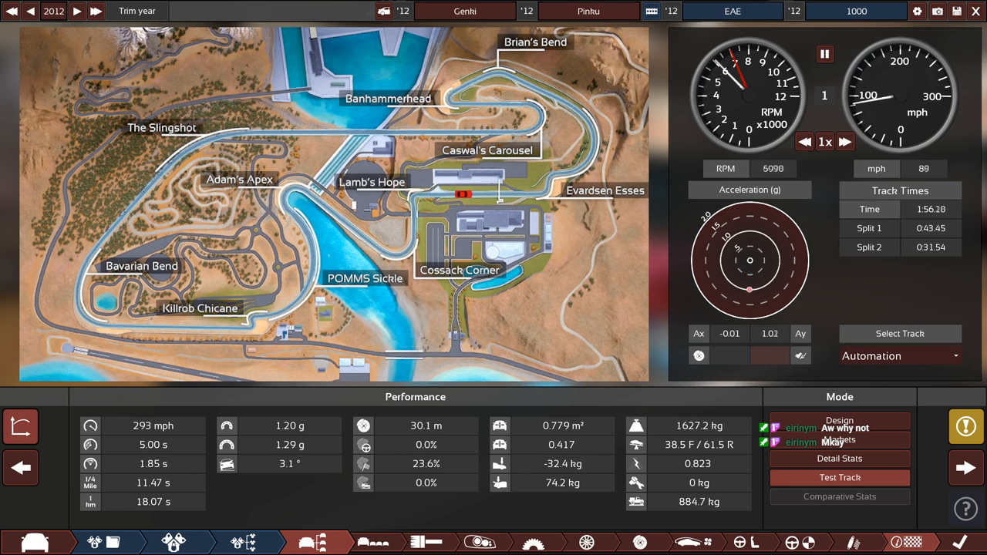
left_click(823, 54)
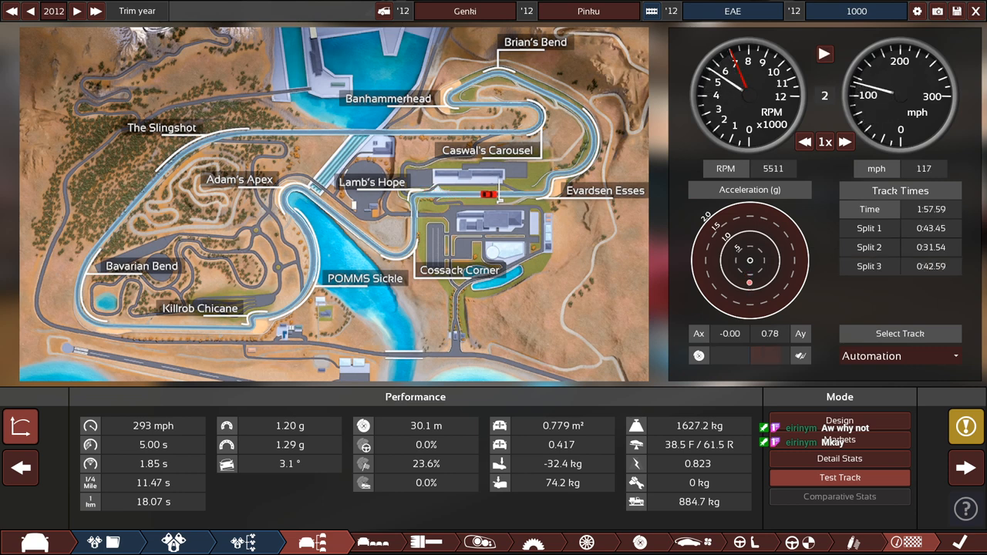
left_click(839, 478)
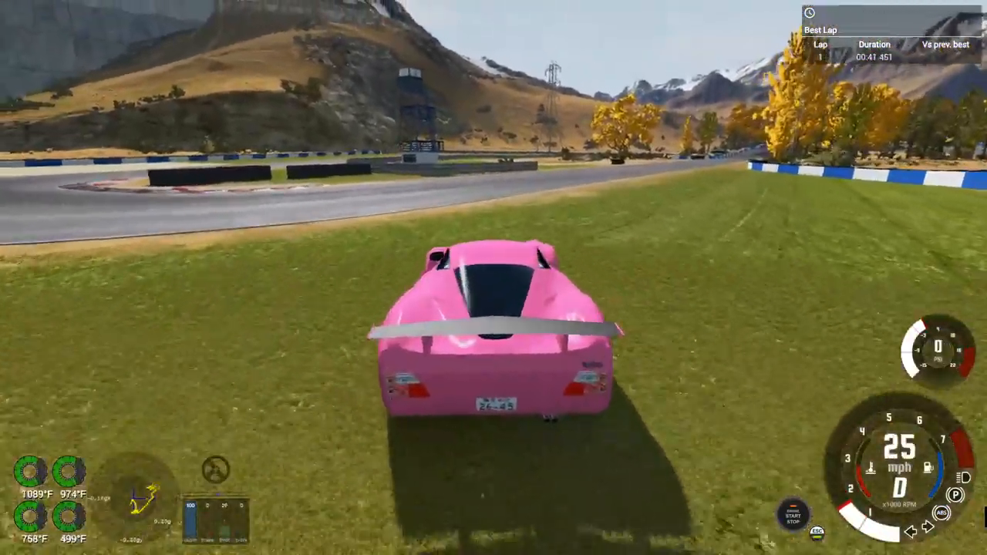
Accelerate the pink Genki back onto the tarmac and keep lapping the circuit
key("w")
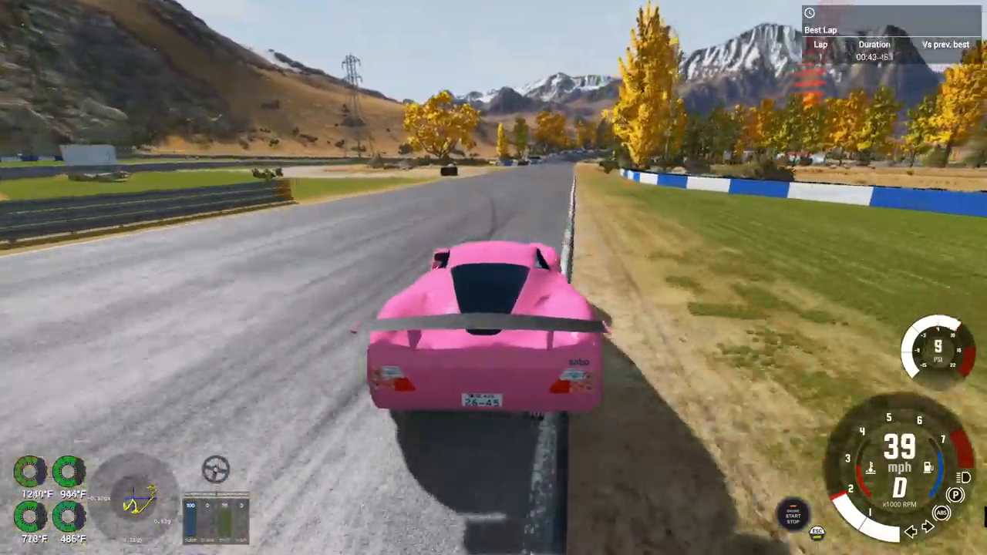